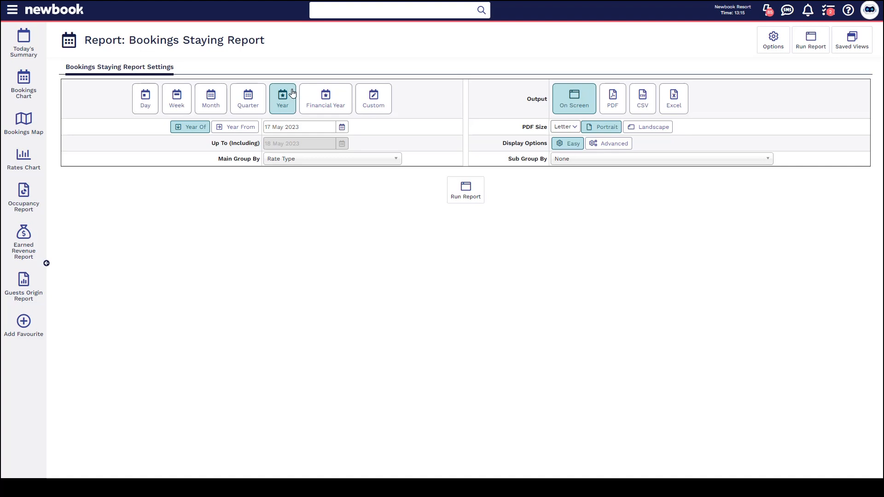
{"action": "mouse_move", "coordinate": [263, 133]}
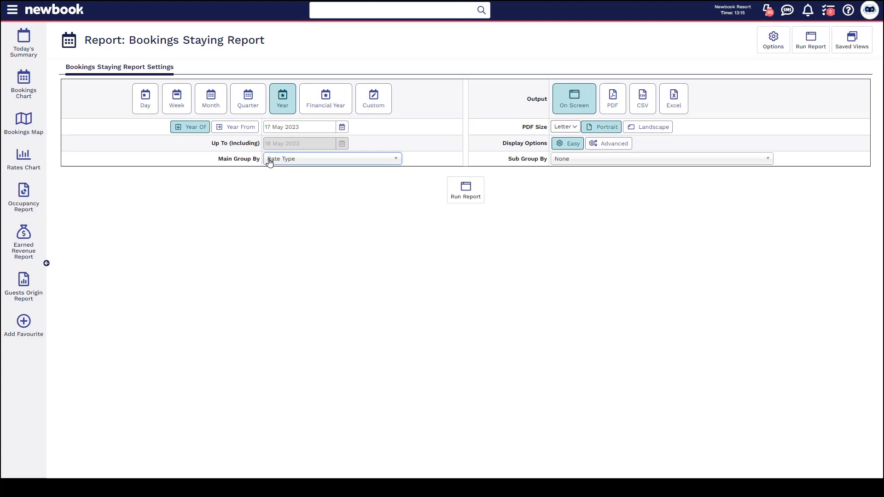
- Open the Main Group By dropdown on the yearly Bookings Staying report, currently Rate Type
{"action": "left_click", "coordinate": [331, 158]}
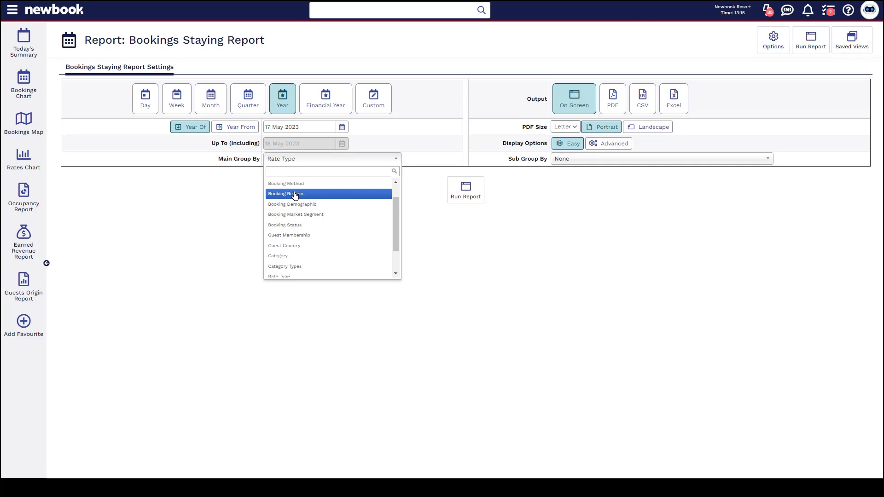
{"action": "mouse_move", "coordinate": [464, 192]}
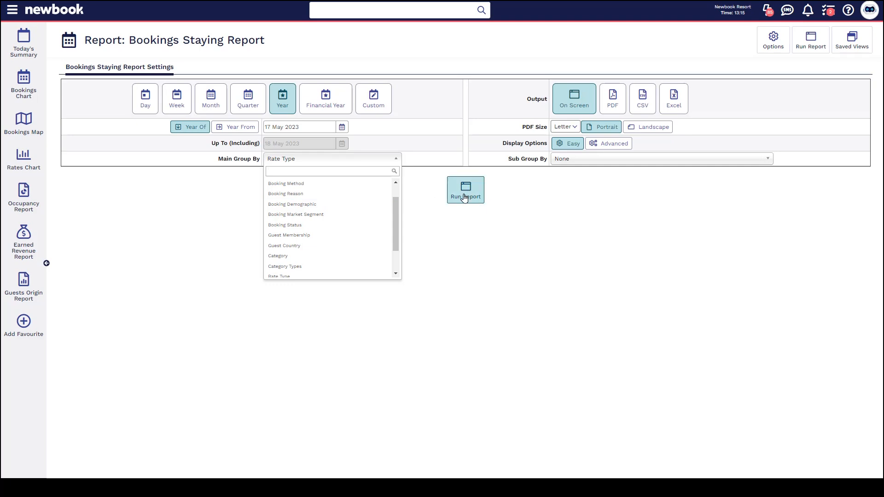
- Run the 2023 Bookings Staying report by Rate Type and review its pie chart and table
{"action": "left_click", "coordinate": [465, 190]}
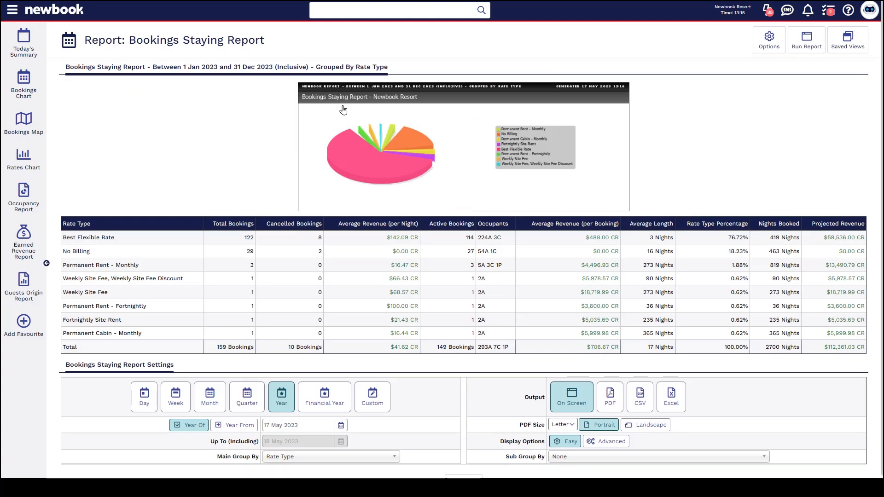
{"action": "mouse_move", "coordinate": [365, 113]}
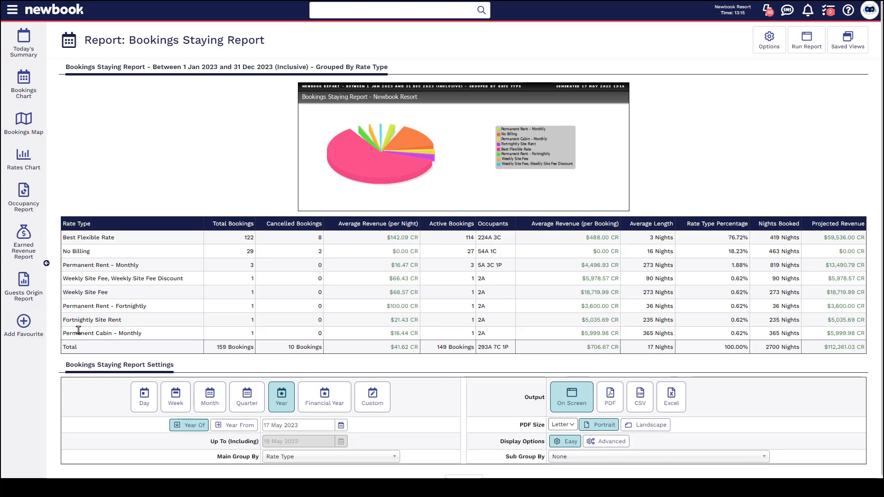
{"action": "mouse_move", "coordinate": [107, 244]}
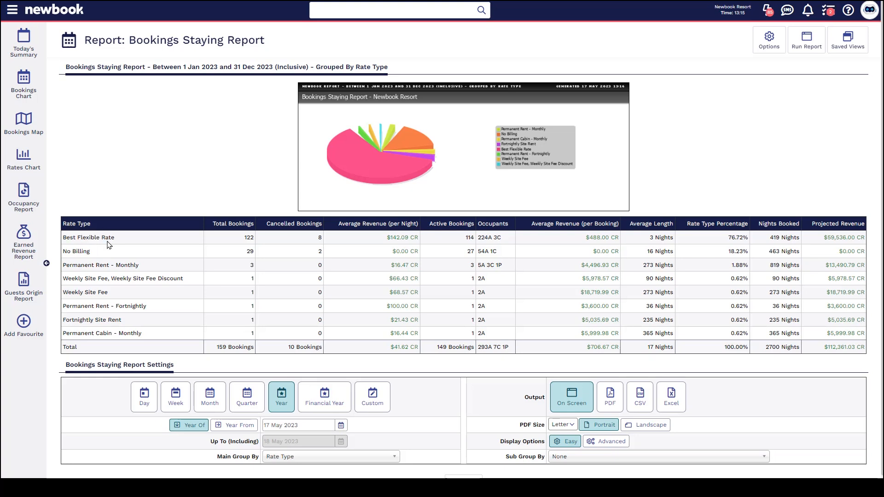
{"action": "mouse_move", "coordinate": [73, 263]}
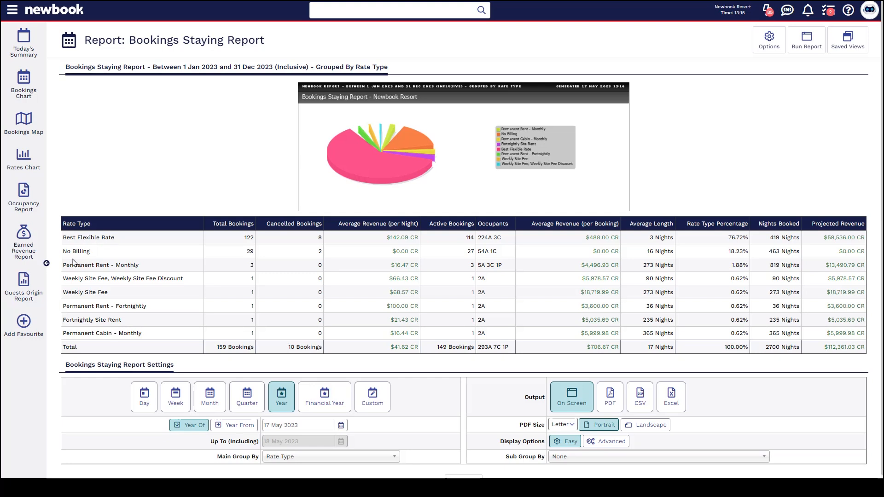
{"action": "mouse_move", "coordinate": [92, 256]}
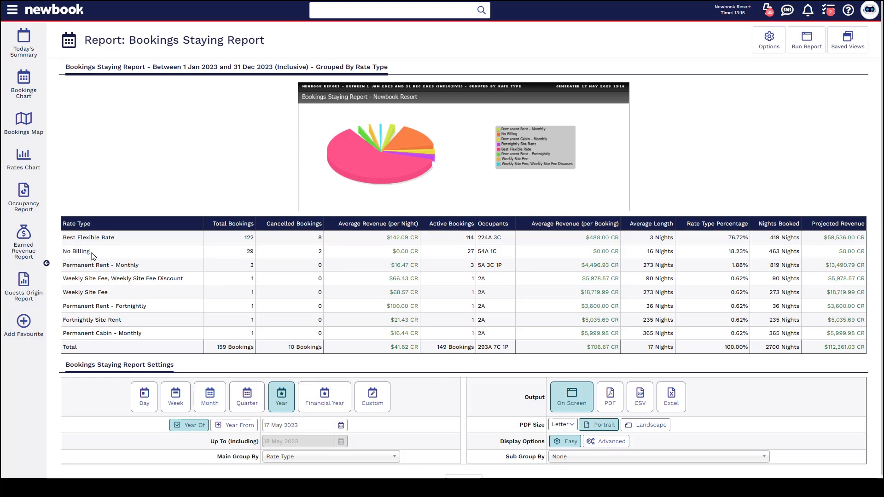
{"action": "double_click", "coordinate": [101, 264]}
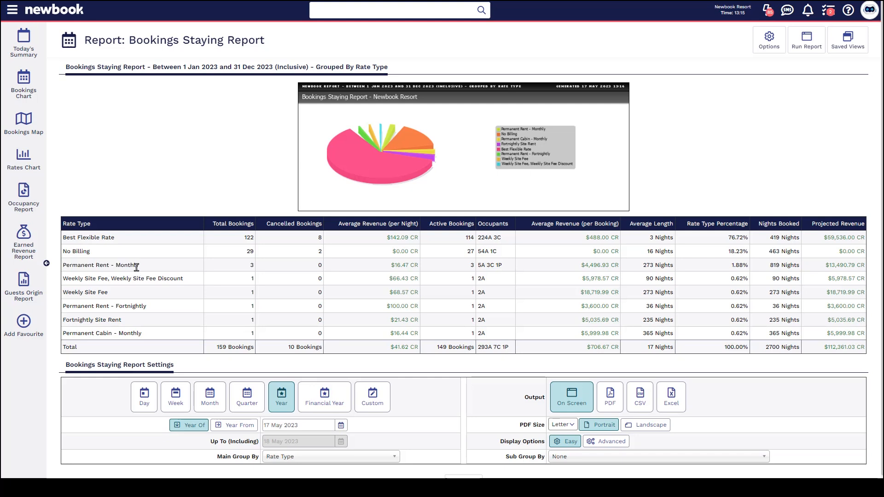
{"action": "mouse_move", "coordinate": [222, 227]}
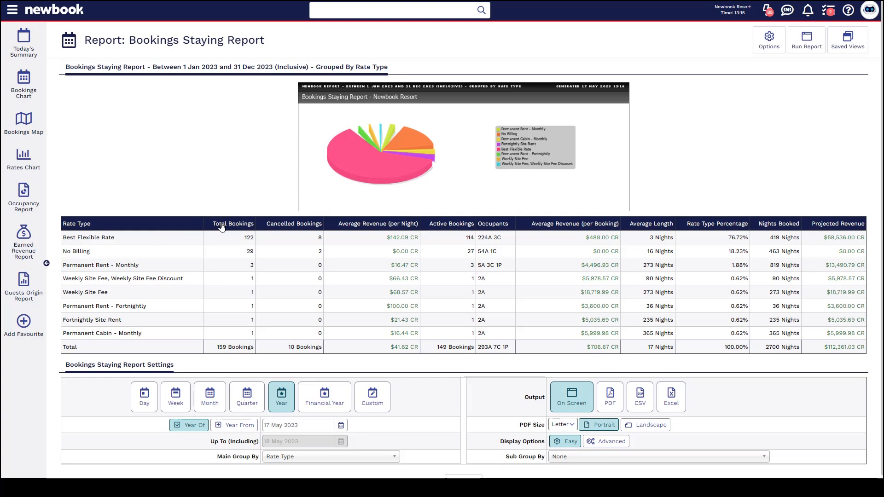
{"action": "mouse_move", "coordinate": [283, 210]}
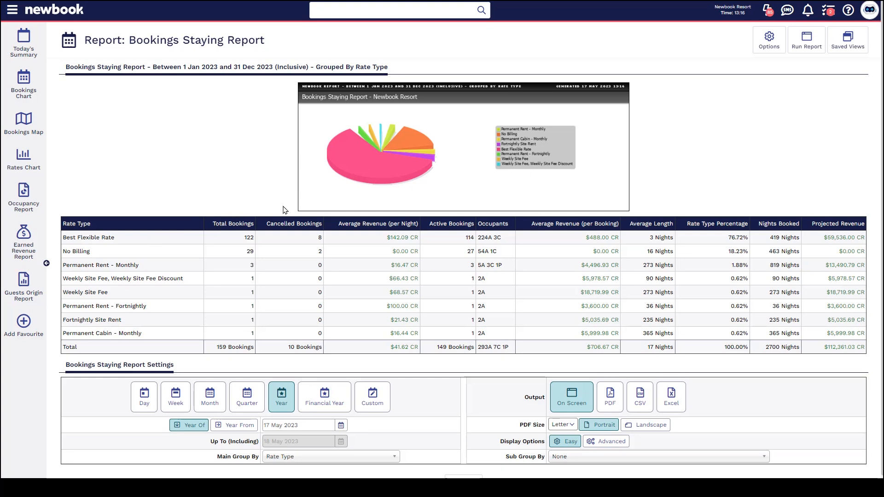
{"action": "mouse_move", "coordinate": [376, 226]}
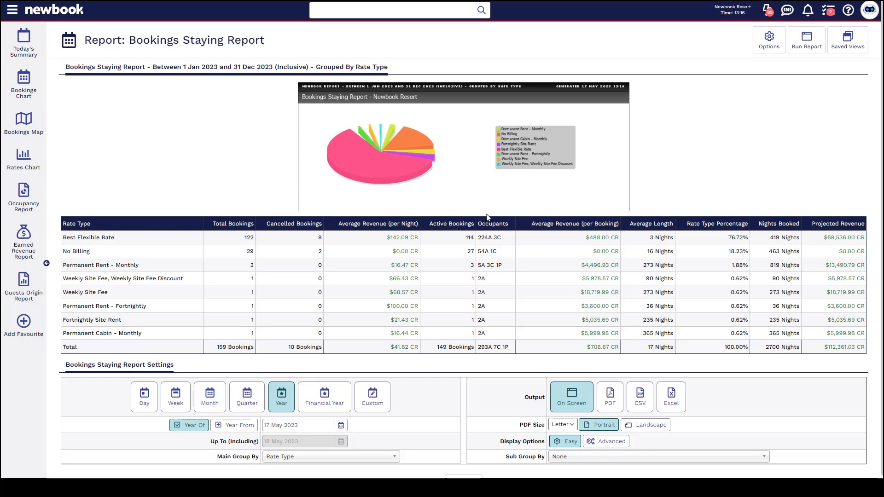
{"action": "mouse_move", "coordinate": [590, 230]}
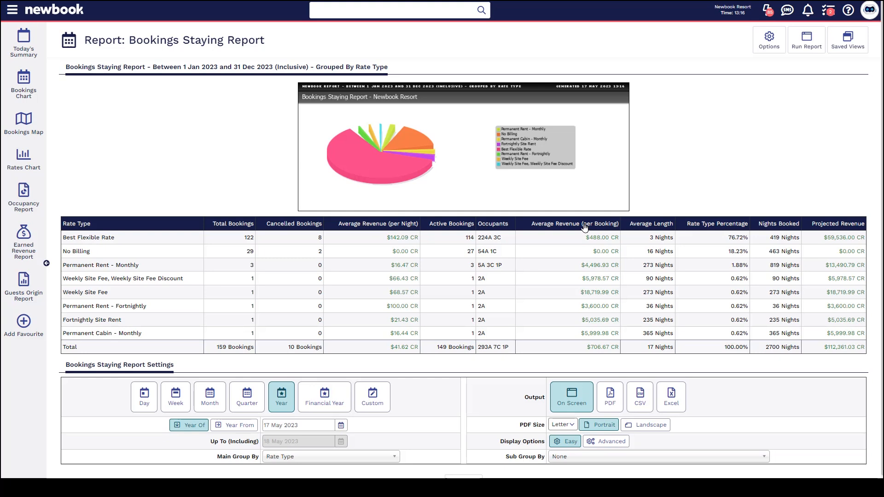
{"action": "mouse_move", "coordinate": [668, 223]}
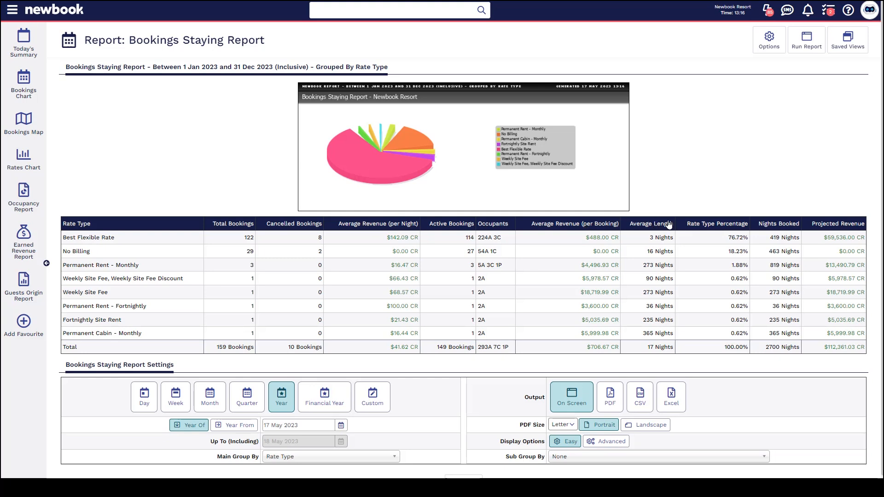
{"action": "mouse_move", "coordinate": [720, 234]}
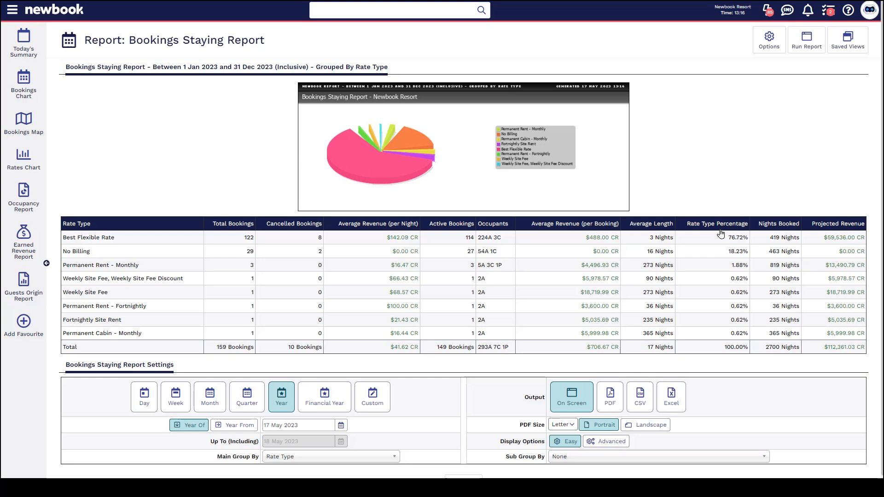
{"action": "mouse_move", "coordinate": [763, 235]}
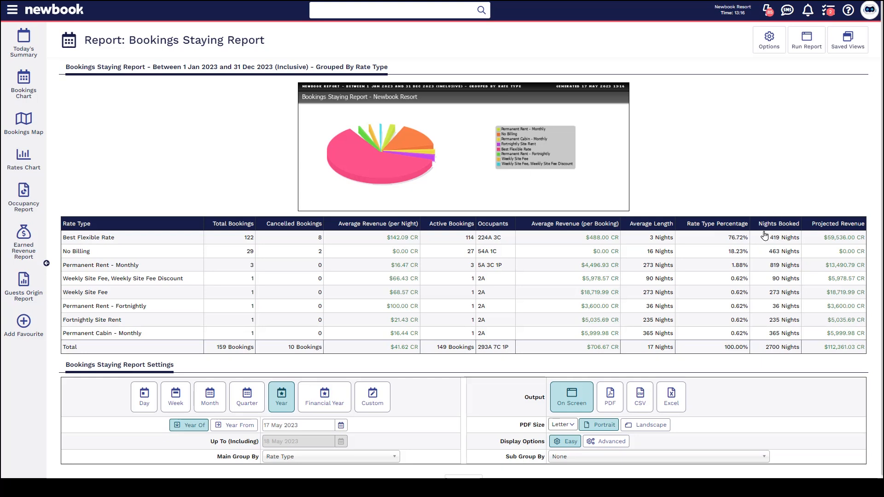
{"action": "mouse_move", "coordinate": [820, 224]}
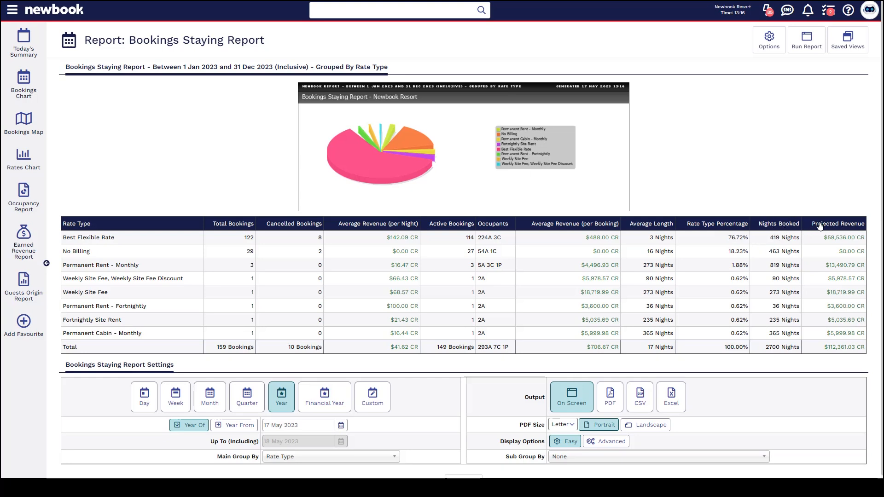
{"action": "mouse_move", "coordinate": [830, 219]}
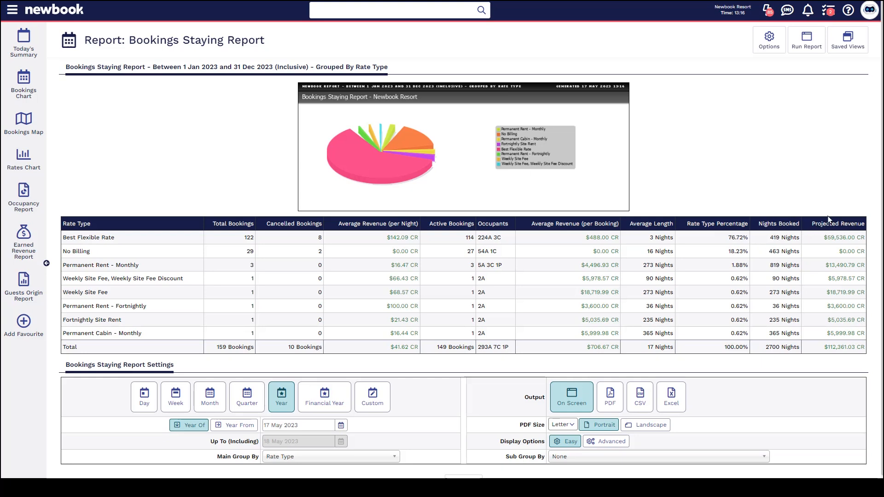
- Show Advanced display options and open the Billed Booking With choices list
{"action": "scroll", "scroll_direction": "down", "scroll_amount": 3}
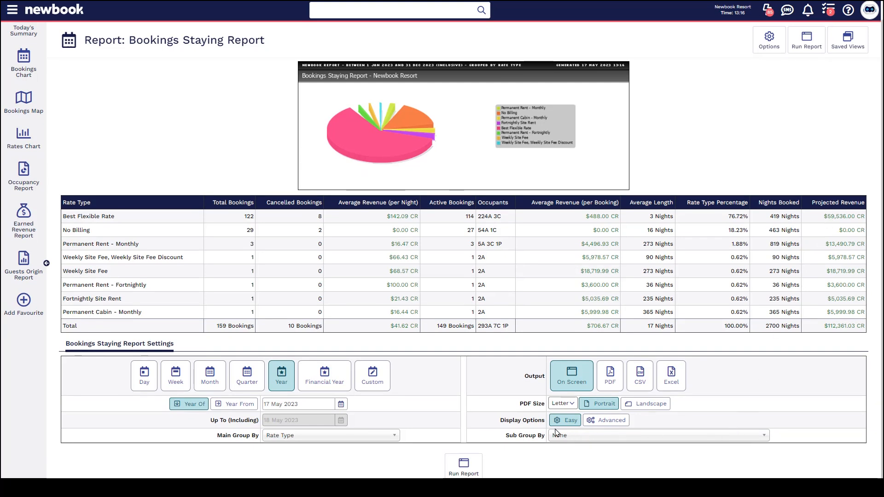
{"action": "left_click", "coordinate": [610, 420]}
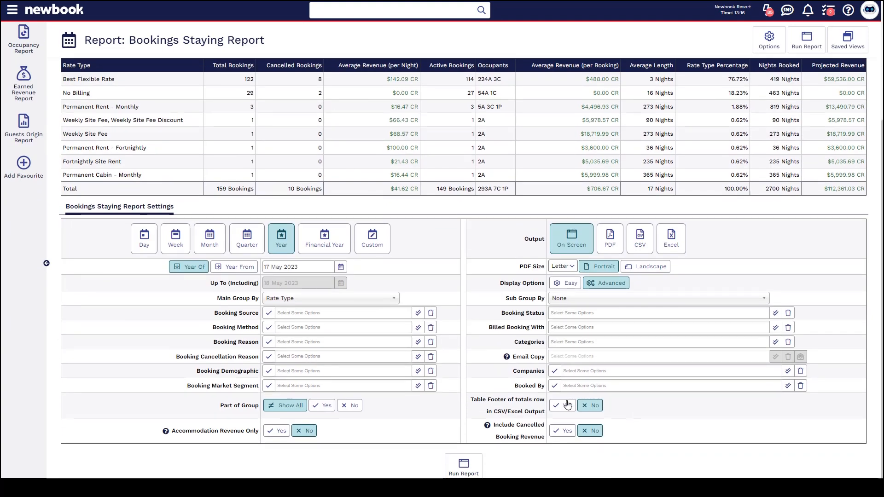
{"action": "left_click", "coordinate": [657, 327]}
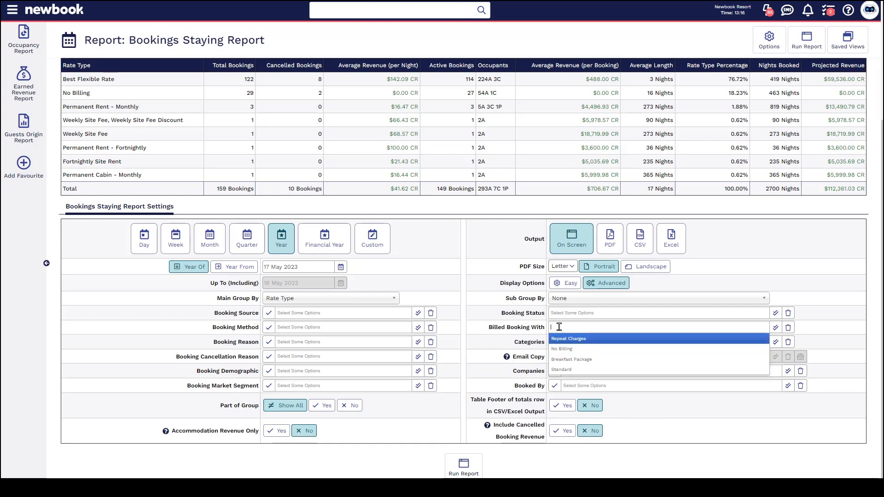
{"action": "mouse_move", "coordinate": [583, 341]}
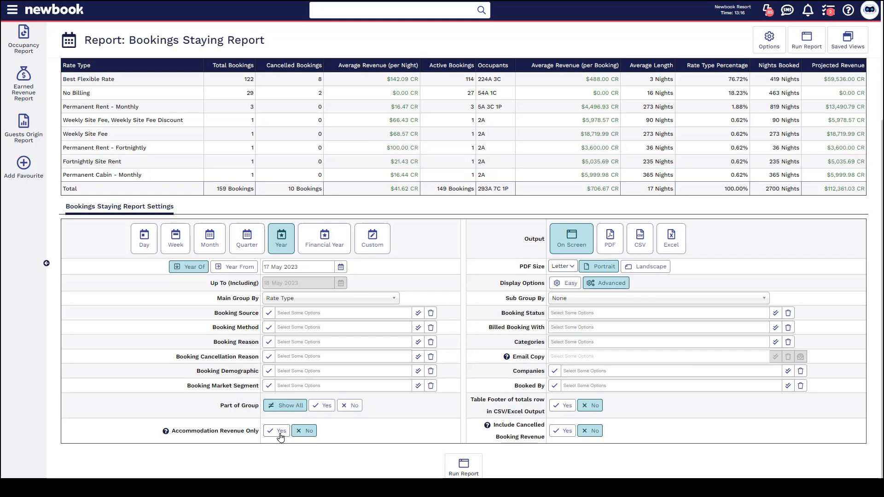
{"action": "mouse_move", "coordinate": [488, 354]}
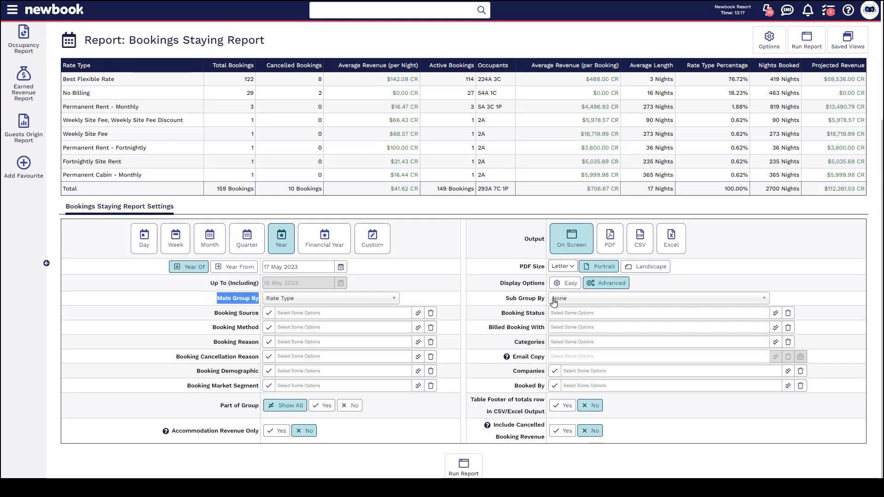
- Rerun the Bookings Staying report with Category as the sub-grouping and browse the results
{"action": "type", "text": "cate"}
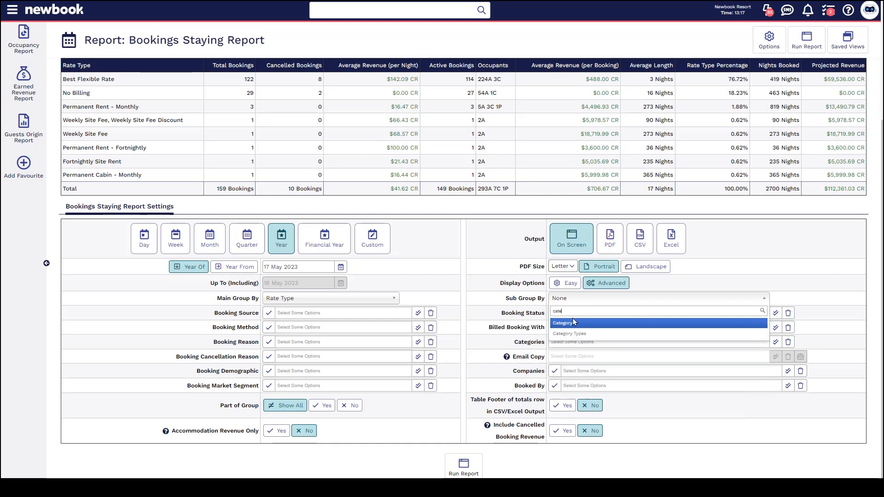
{"action": "left_click", "coordinate": [562, 322]}
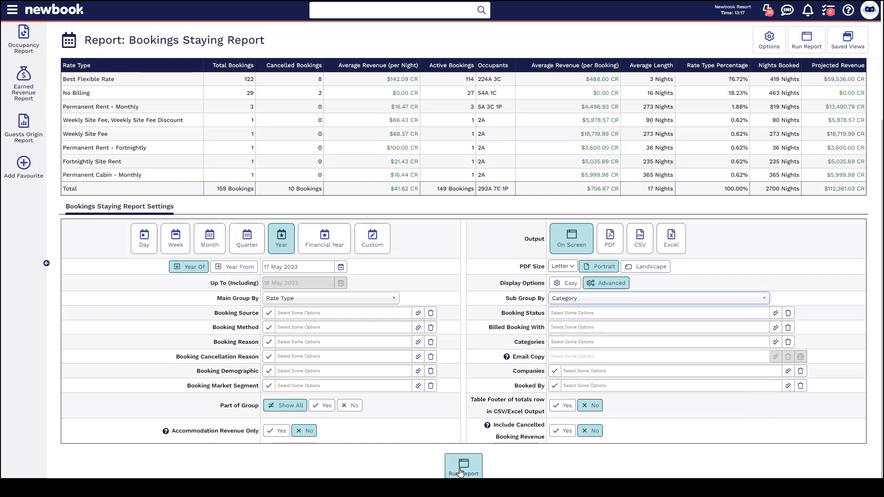
{"action": "left_click", "coordinate": [463, 466]}
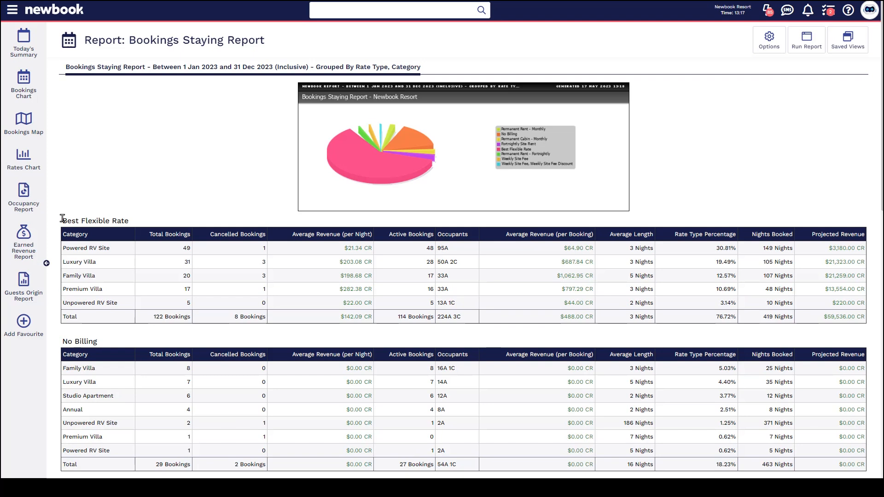
{"action": "mouse_move", "coordinate": [133, 224]}
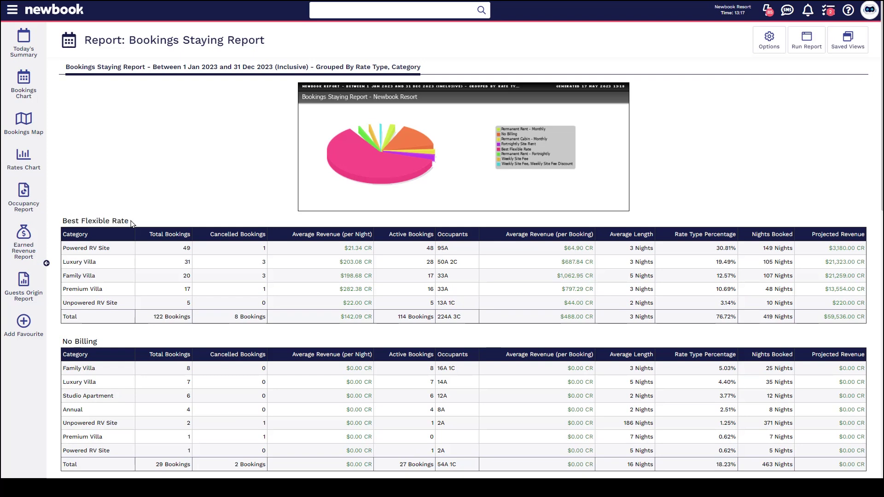
{"action": "scroll", "scroll_direction": "down", "scroll_amount": 3}
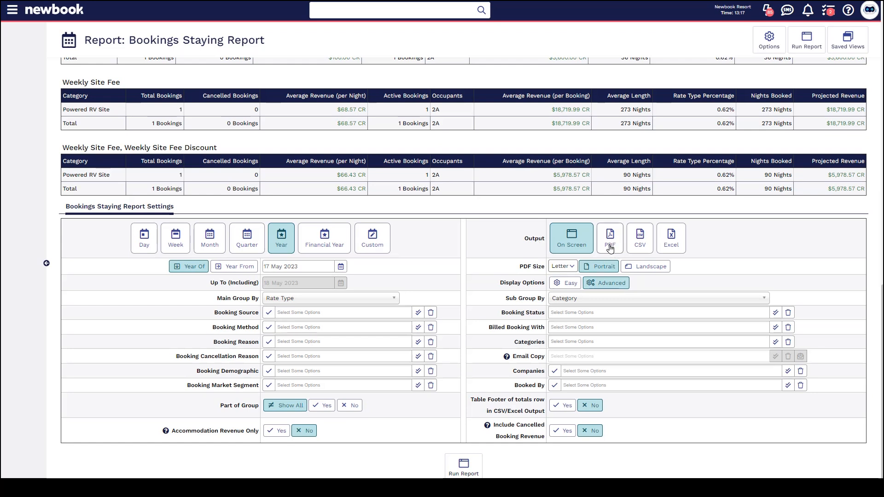
- Switch report output to PDF, then CSV, and open the Bookings Placed report
{"action": "left_click", "coordinate": [610, 237]}
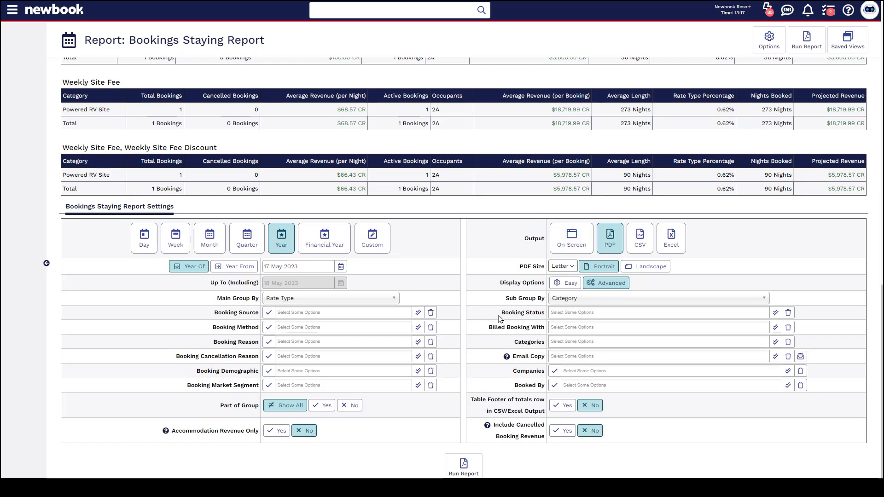
{"action": "left_click", "coordinate": [640, 237]}
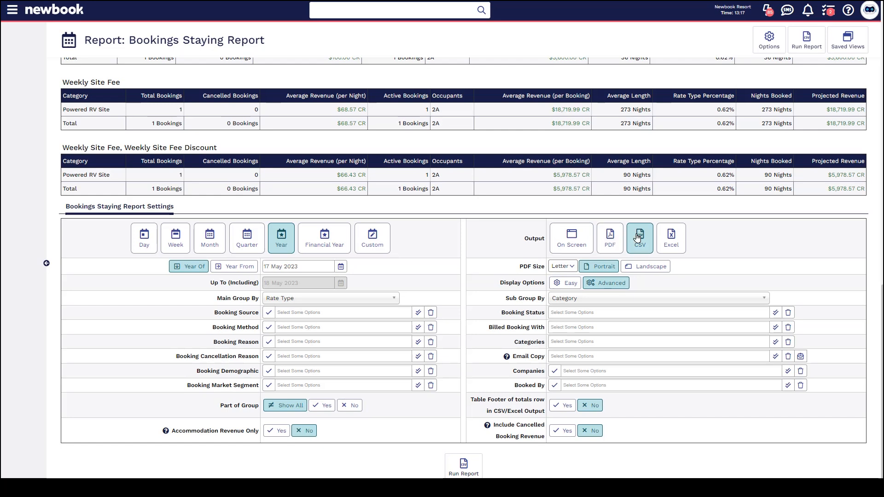
{"action": "left_click", "coordinate": [671, 238]}
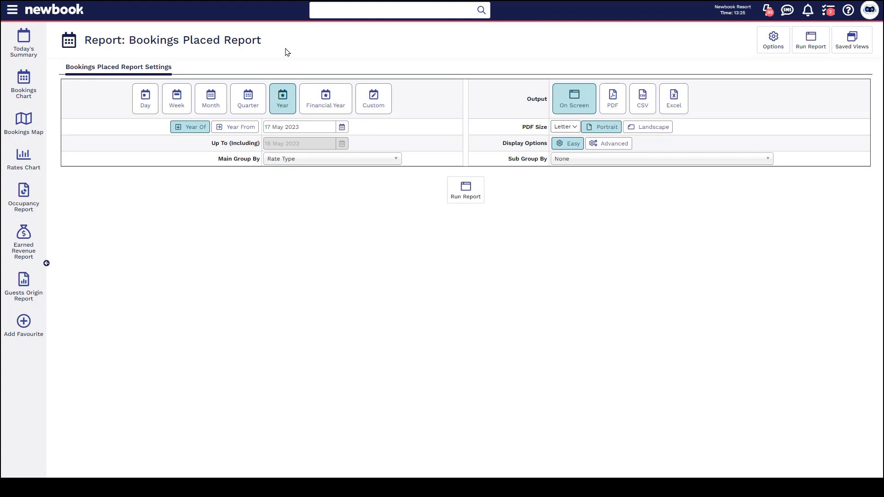
- Show the Advanced filter options on the Bookings Placed report settings
{"action": "left_click_drag", "start_coordinate": [133, 40], "coordinate": [261, 40]}
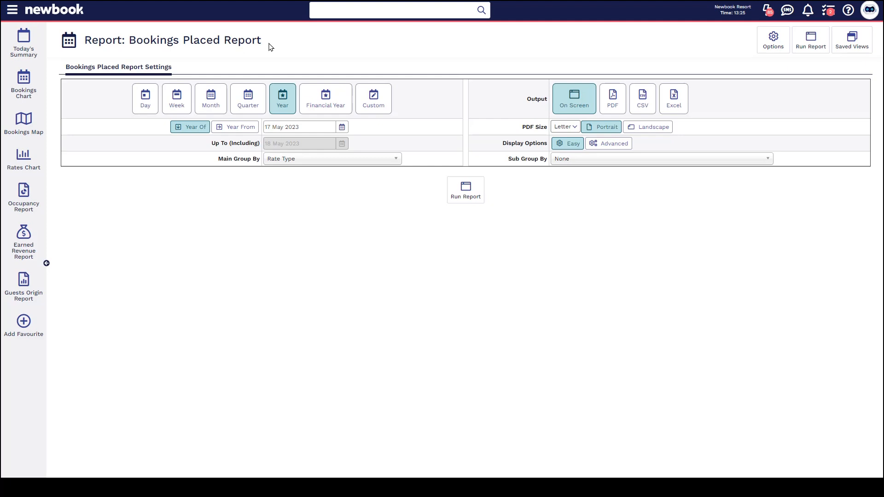
{"action": "mouse_move", "coordinate": [240, 149]}
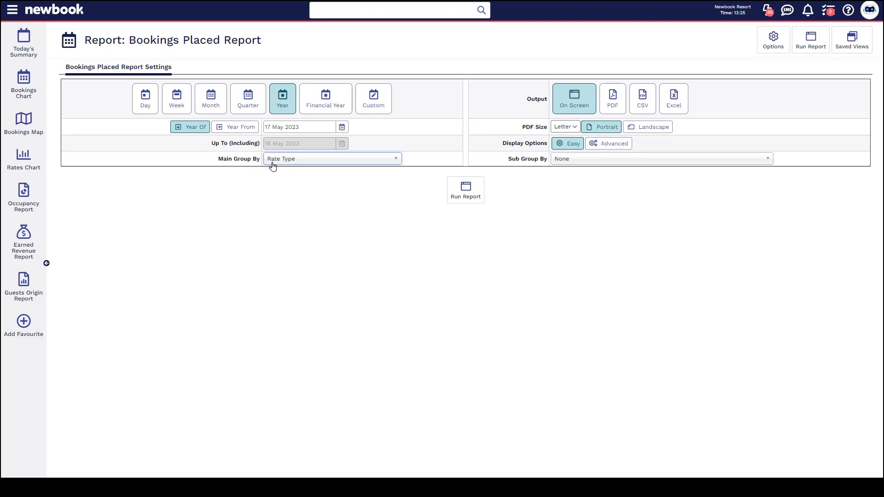
{"action": "mouse_move", "coordinate": [751, 208]}
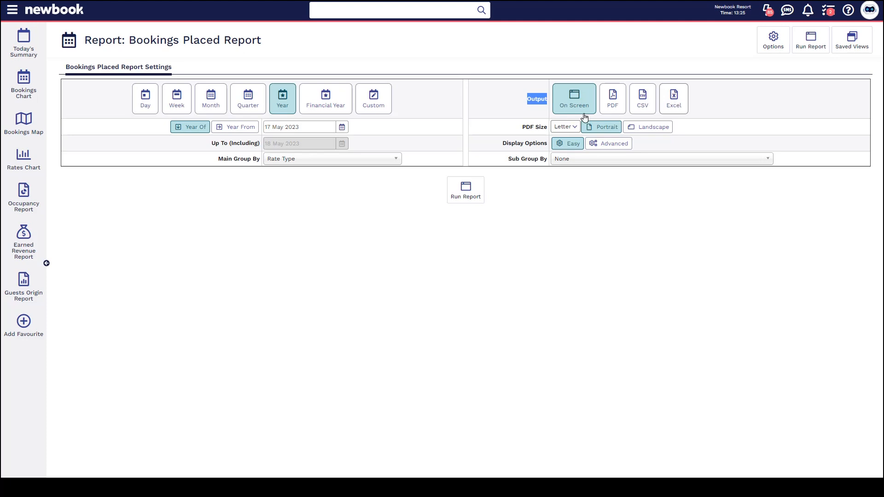
{"action": "left_click", "coordinate": [614, 143]}
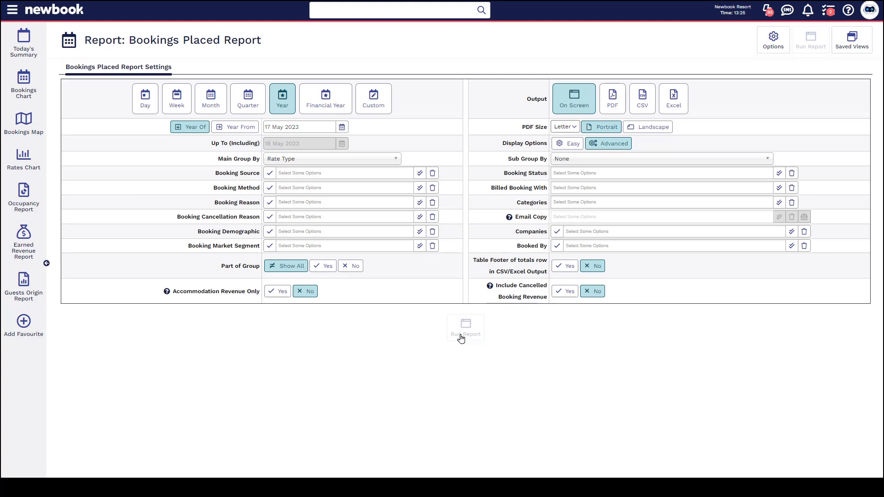
- Run the 2023 Bookings Placed report by Rate Type and review its pie chart and totals
{"action": "left_click", "coordinate": [465, 328]}
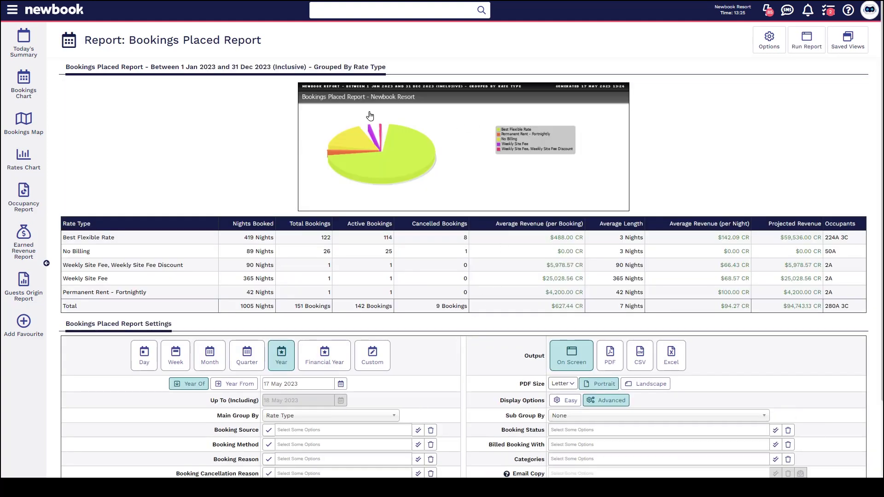
{"action": "mouse_move", "coordinate": [367, 190]}
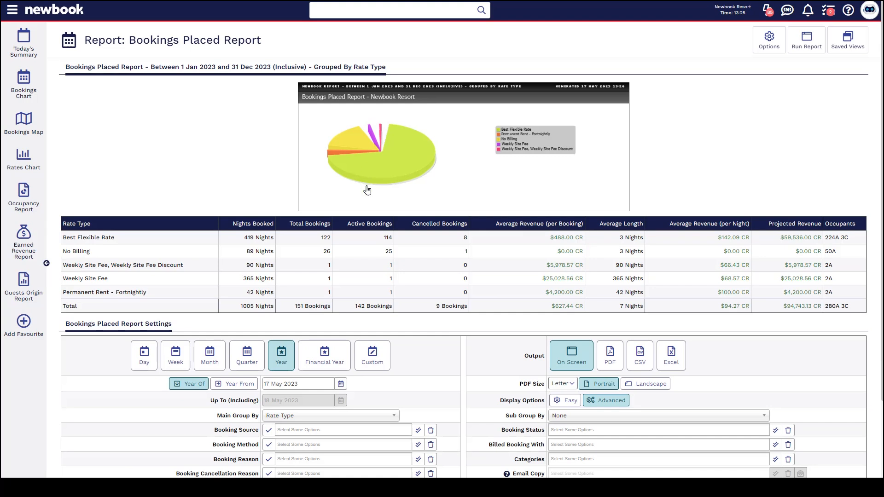
{"action": "double_click", "coordinate": [88, 238]}
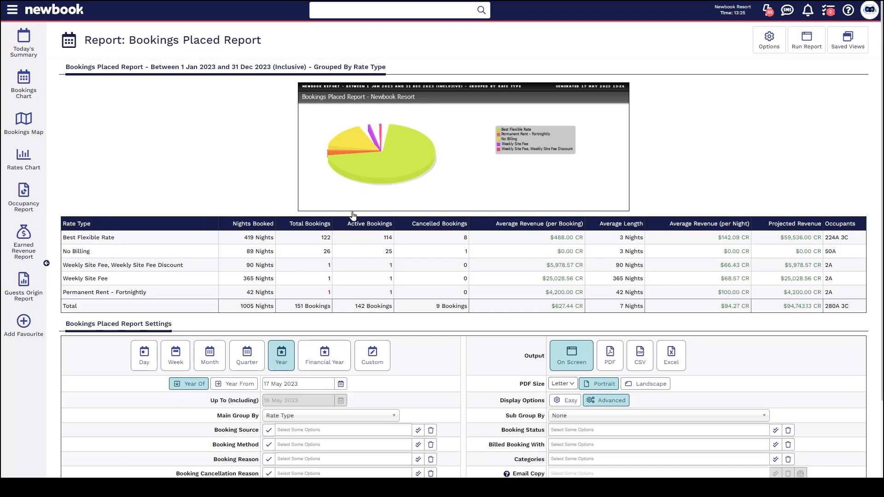
{"action": "mouse_move", "coordinate": [622, 223]}
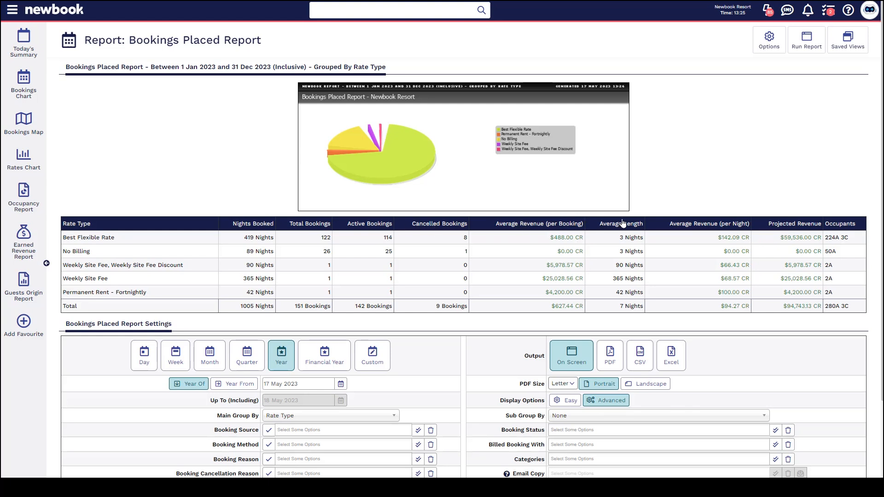
{"action": "mouse_move", "coordinate": [778, 226]}
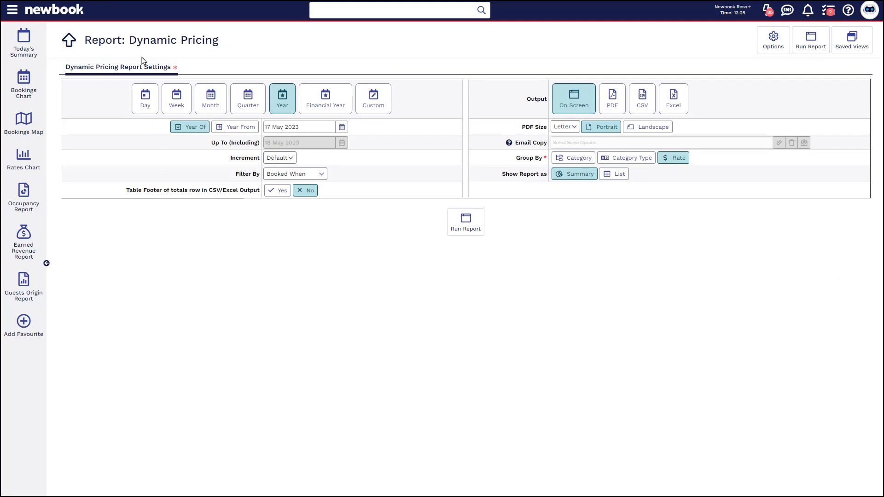
- Open the Dynamic Pricing report settings from the Reports menu
{"action": "double_click", "coordinate": [172, 40]}
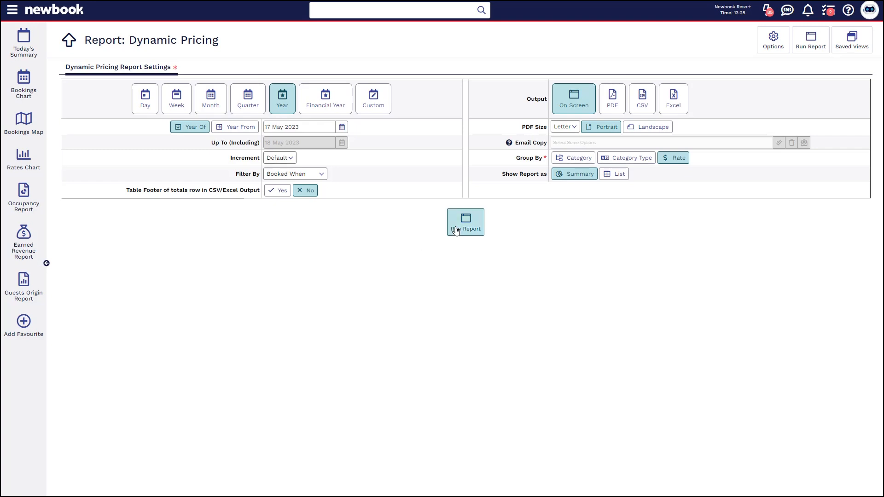
- Run the 2023 Dynamic Pricing report by Rate and review the bar chart and differences
{"action": "left_click", "coordinate": [466, 222]}
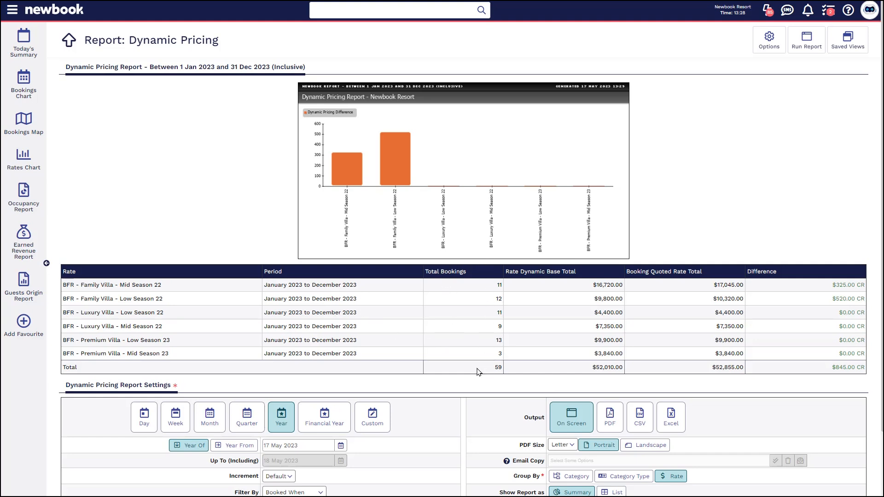
{"action": "mouse_move", "coordinate": [579, 310]}
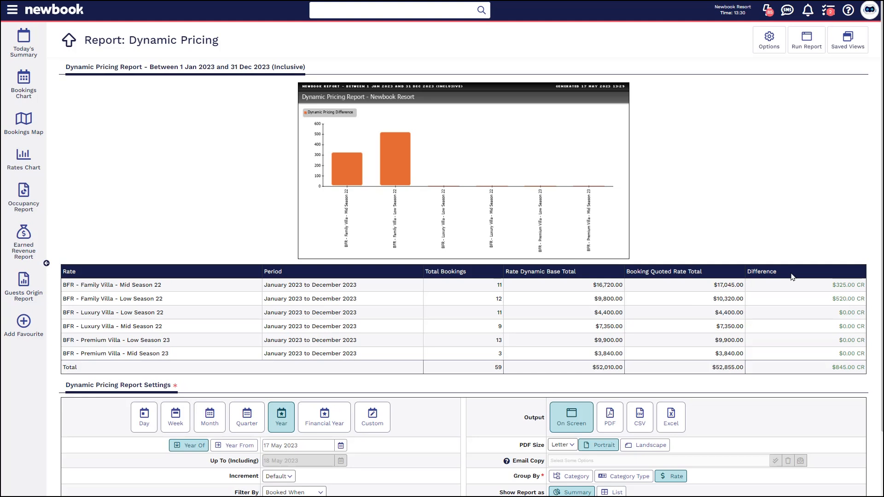
{"action": "double_click", "coordinate": [843, 286]}
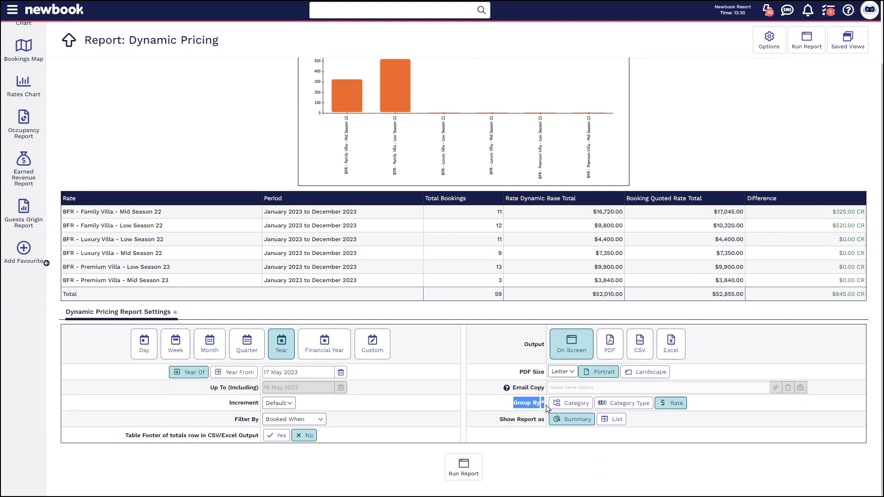
- Group the Dynamic Pricing report by Category and set Filter By to Staying When
{"action": "left_click", "coordinate": [670, 403]}
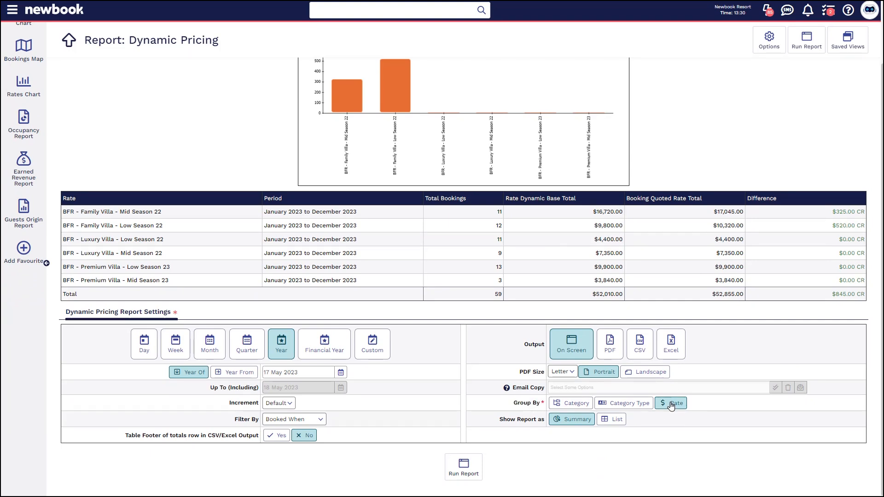
{"action": "left_click", "coordinate": [570, 403]}
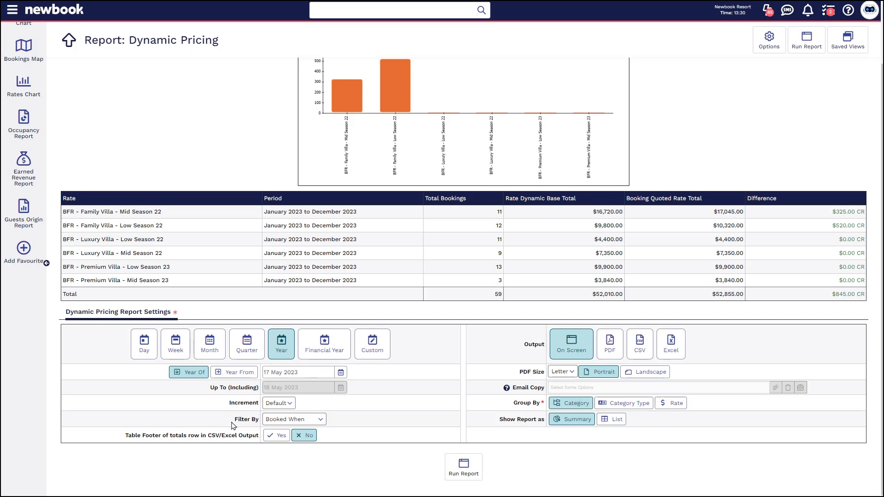
{"action": "left_click", "coordinate": [294, 419]}
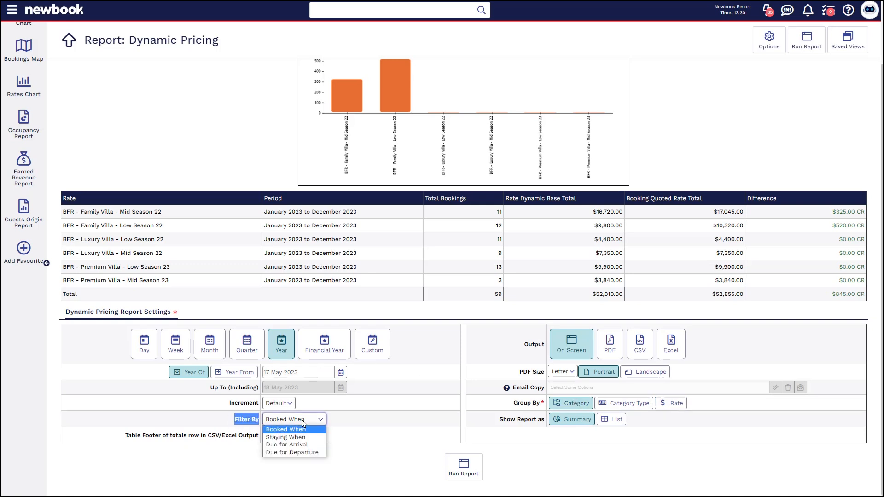
{"action": "mouse_move", "coordinate": [310, 439]}
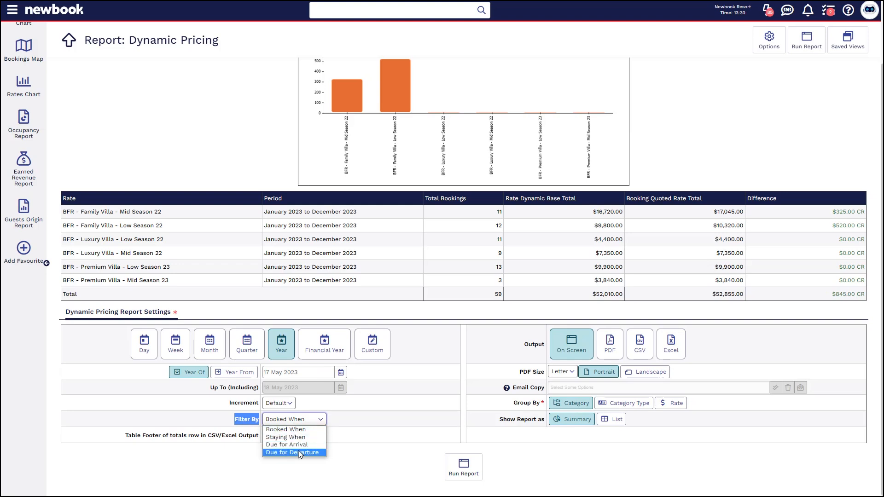
{"action": "left_click", "coordinate": [285, 436]}
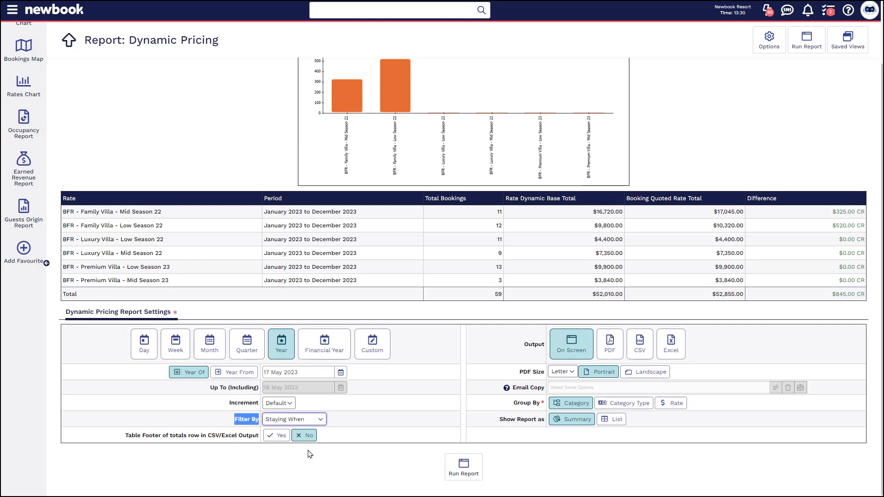
{"action": "left_click", "coordinate": [463, 466]}
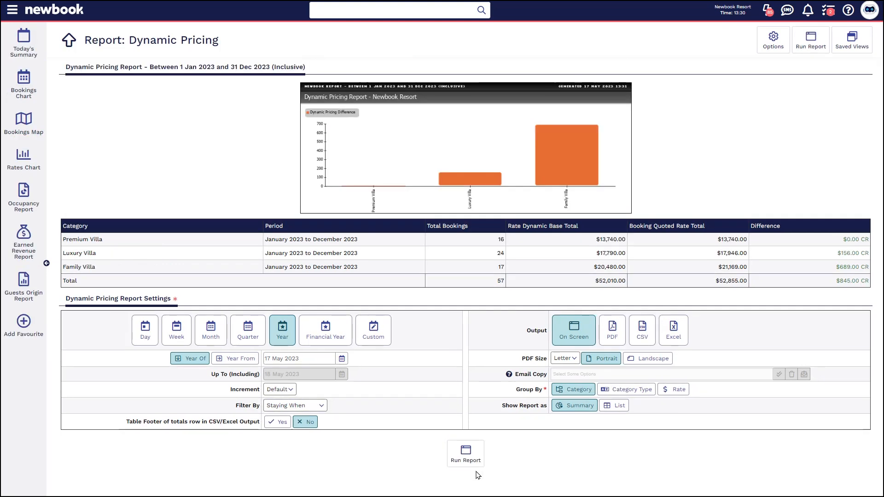
{"action": "mouse_move", "coordinate": [404, 449]}
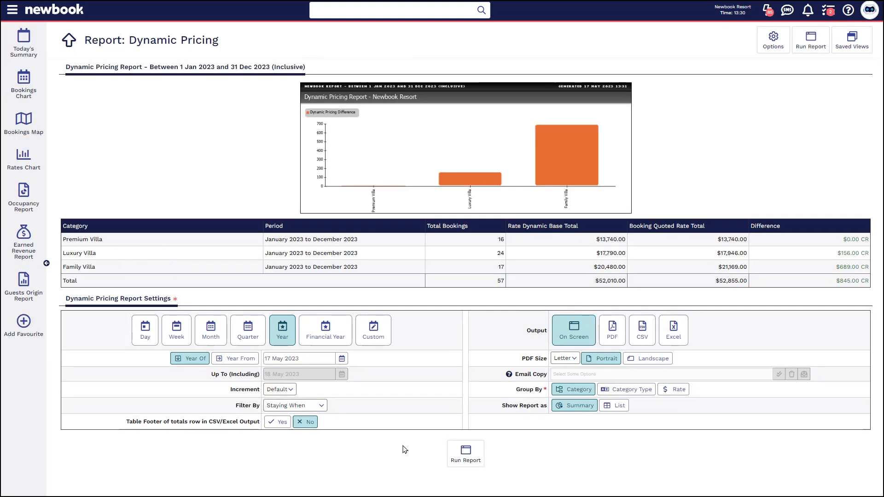
{"action": "double_click", "coordinate": [82, 239]}
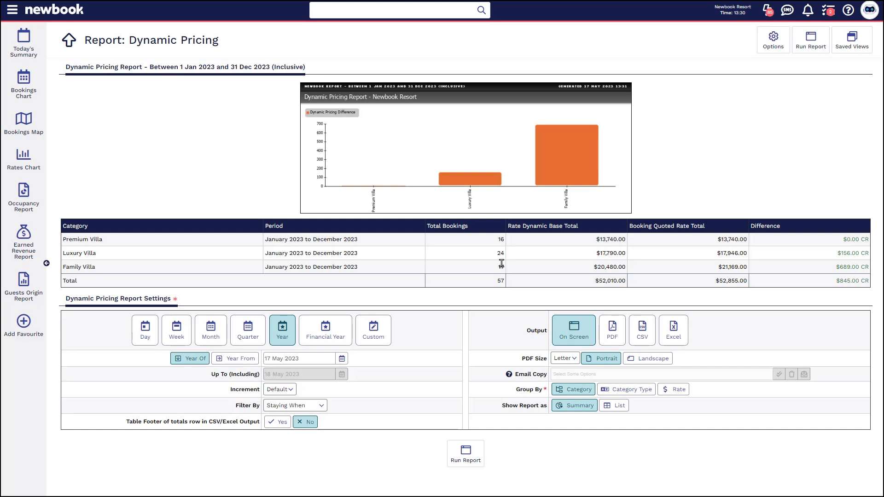
{"action": "double_click", "coordinate": [610, 239]}
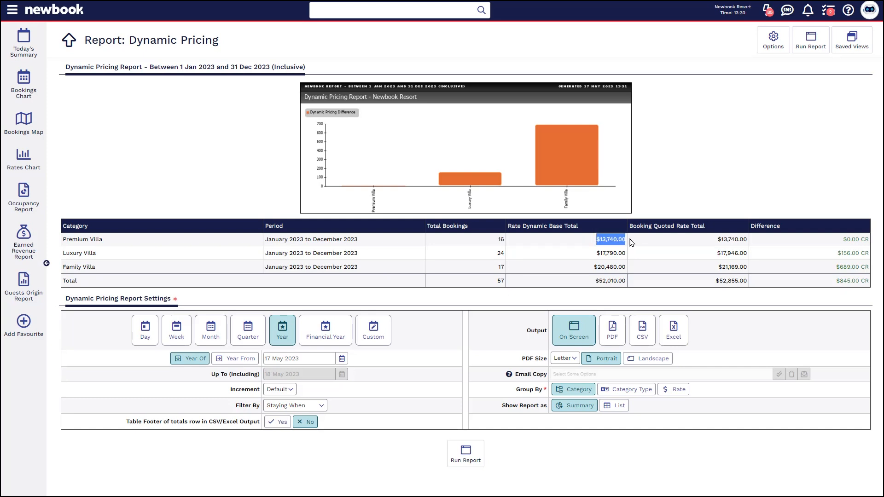
{"action": "mouse_move", "coordinate": [836, 241]}
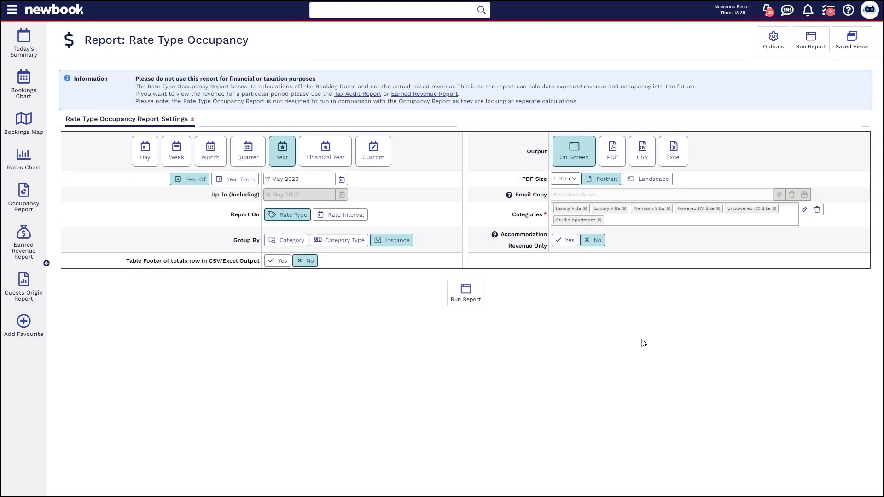
- Open the Rate Type Occupancy report settings for the Year period
{"action": "double_click", "coordinate": [189, 40]}
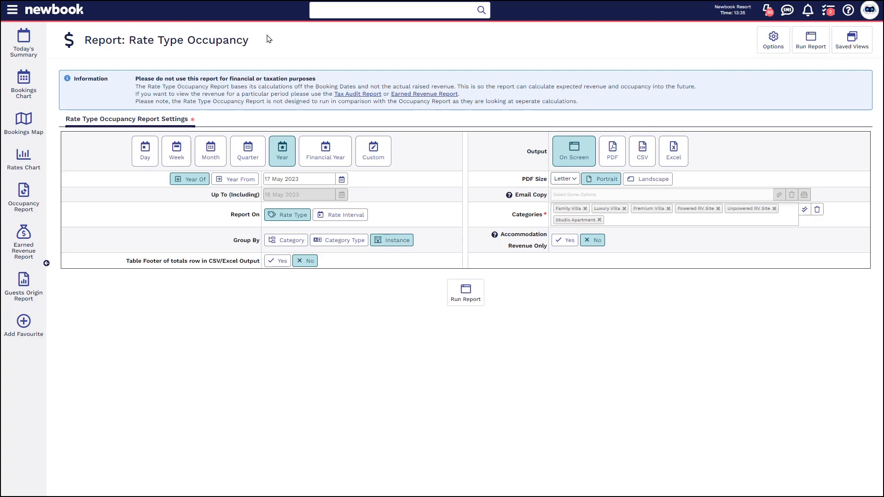
{"action": "mouse_move", "coordinate": [242, 82]}
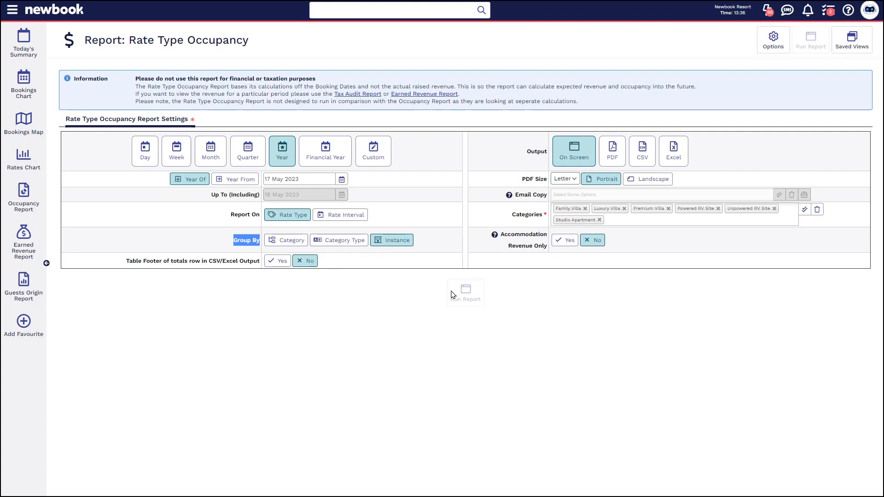
- Review the Rate Type Occupancy results, highlighting the No Billing rate type row
{"action": "left_click", "coordinate": [465, 292]}
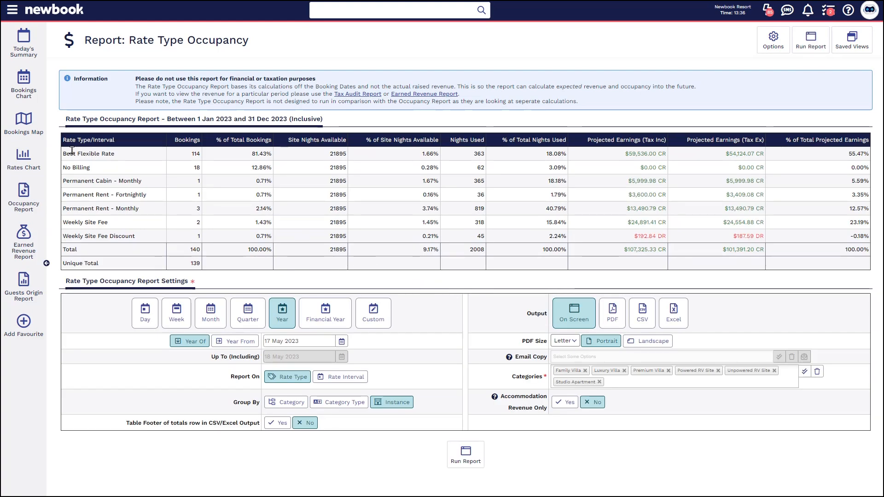
{"action": "double_click", "coordinate": [81, 168]}
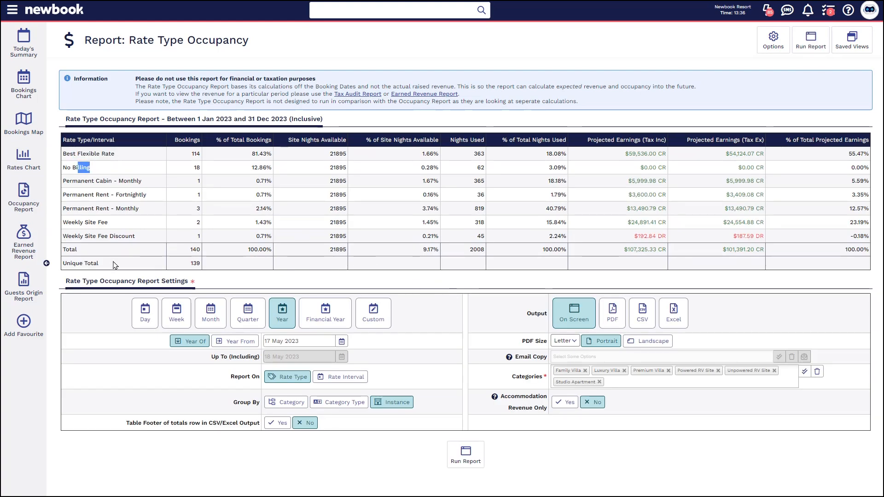
{"action": "mouse_move", "coordinate": [191, 147]}
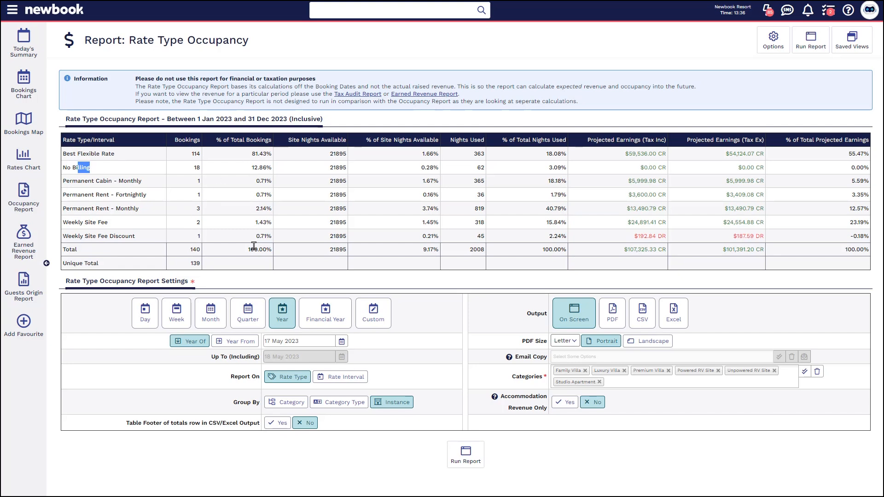
{"action": "mouse_move", "coordinate": [343, 172]}
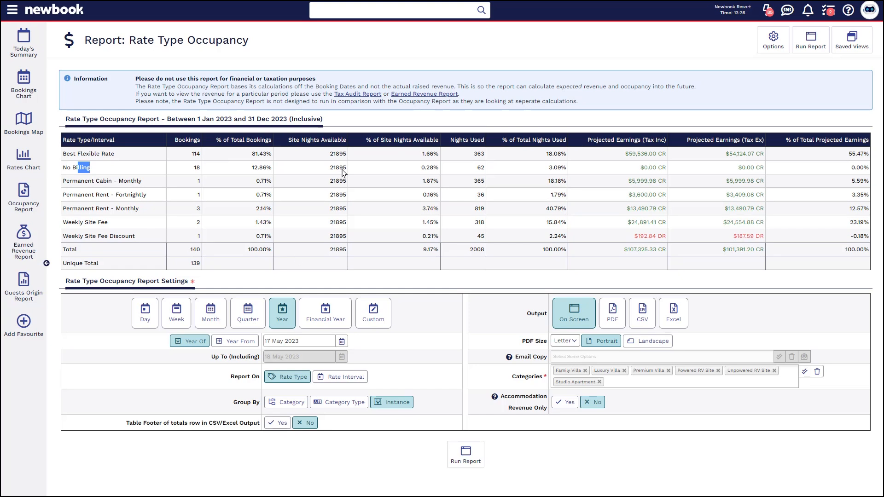
{"action": "double_click", "coordinate": [337, 154]}
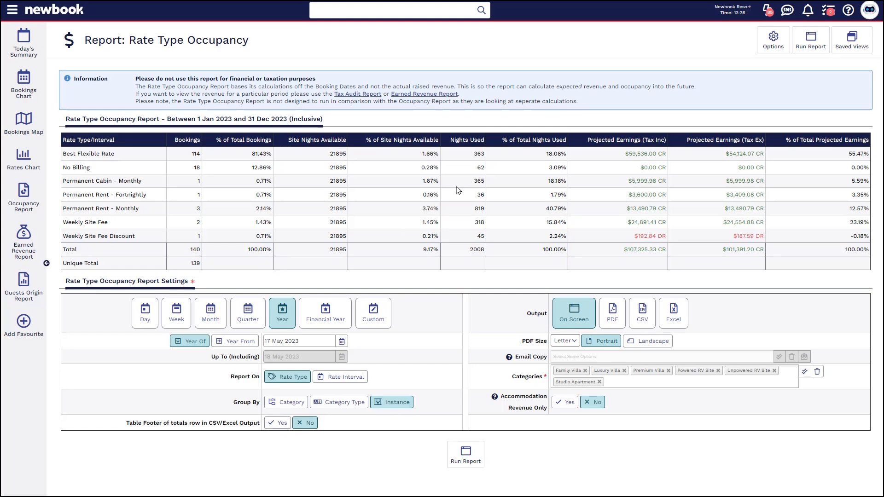
{"action": "mouse_move", "coordinate": [462, 138]}
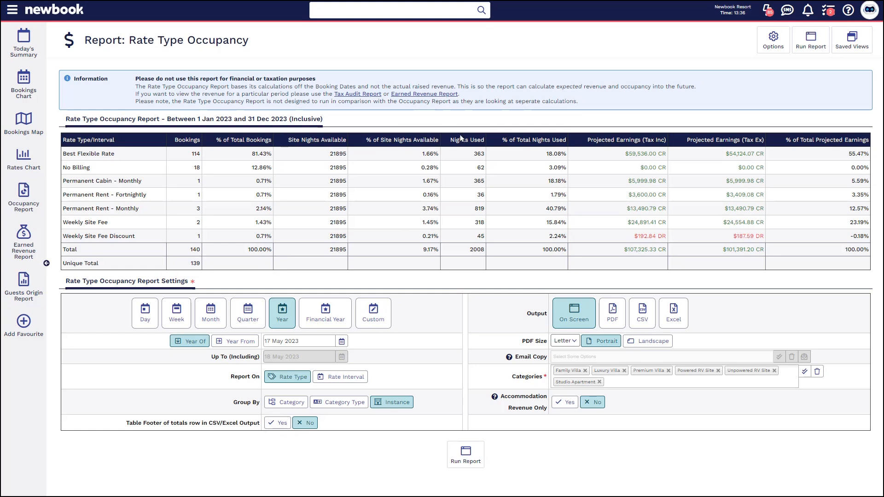
{"action": "mouse_move", "coordinate": [517, 141]}
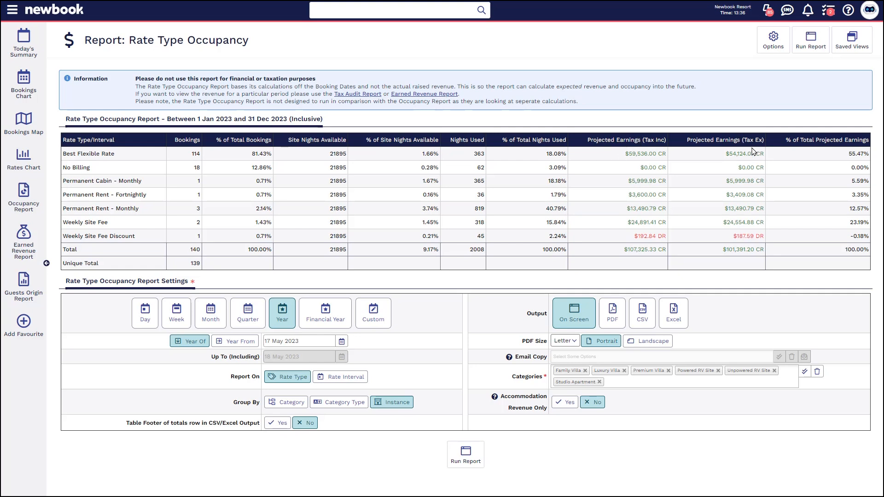
{"action": "mouse_move", "coordinate": [827, 139]}
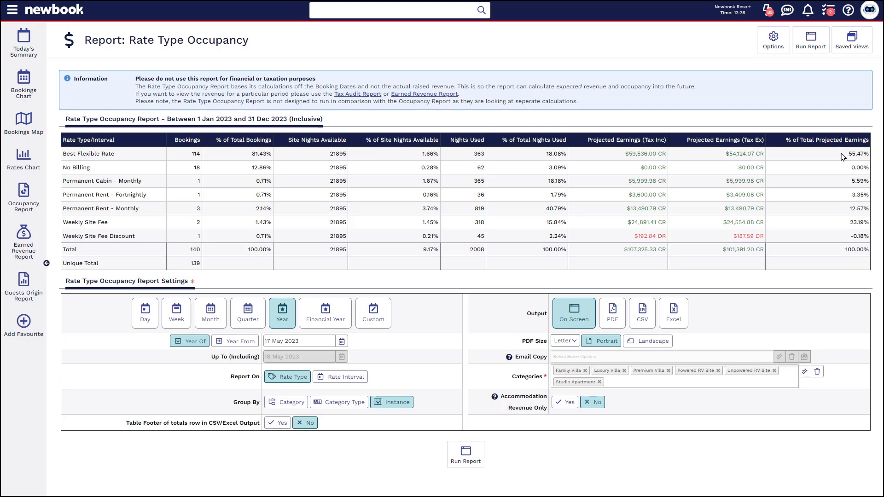
{"action": "mouse_move", "coordinate": [413, 248]}
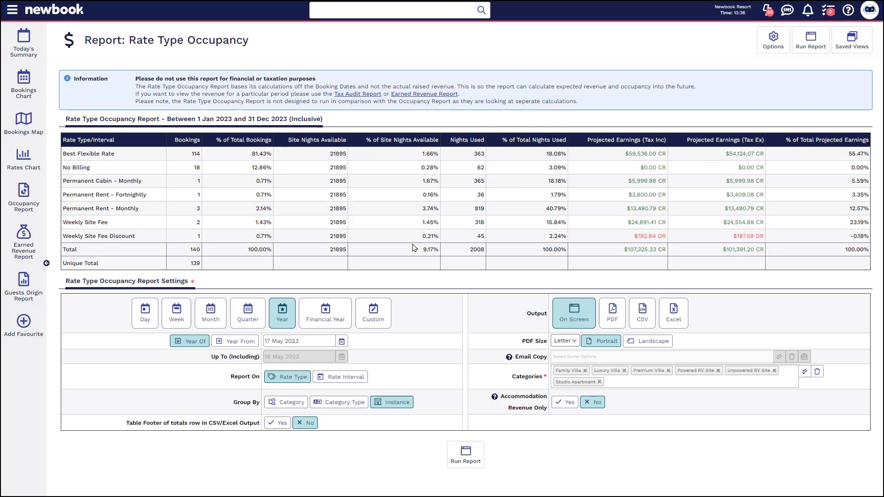
- Group the report by Category and scroll through the Sites and Studios tables
{"action": "left_click", "coordinate": [339, 402]}
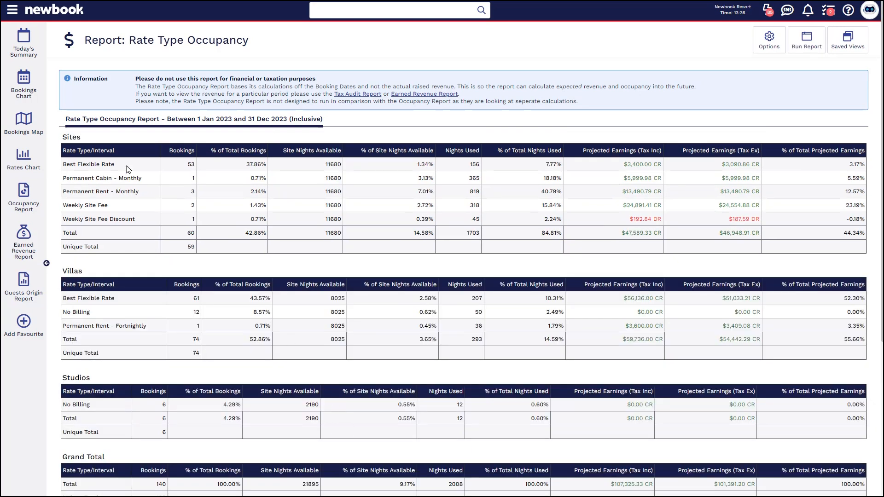
{"action": "double_click", "coordinate": [71, 137]}
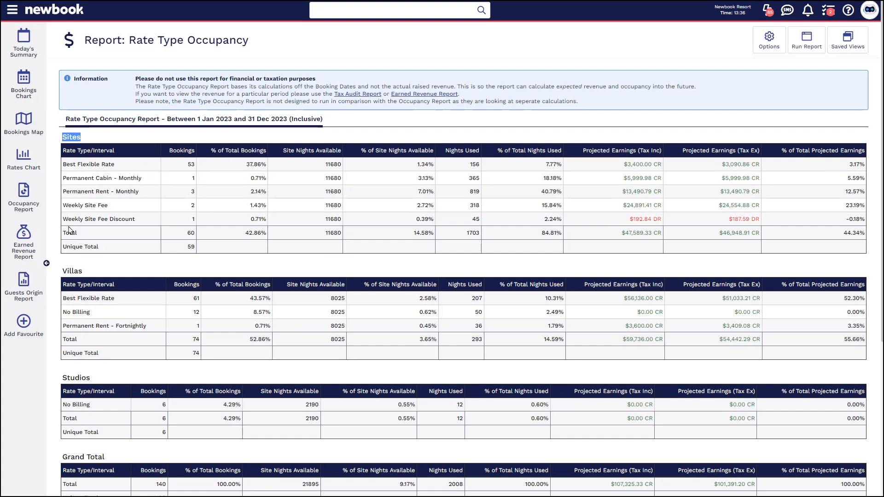
{"action": "scroll", "scroll_direction": "down", "scroll_amount": 3}
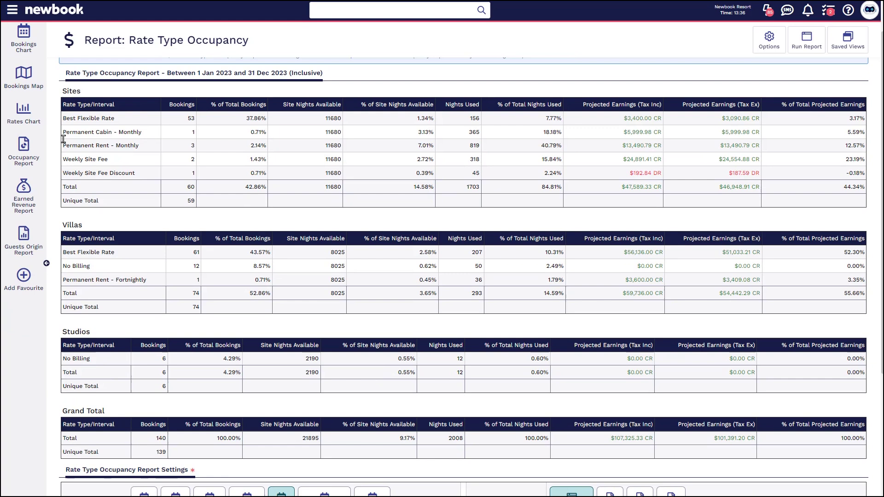
{"action": "double_click", "coordinate": [76, 332]}
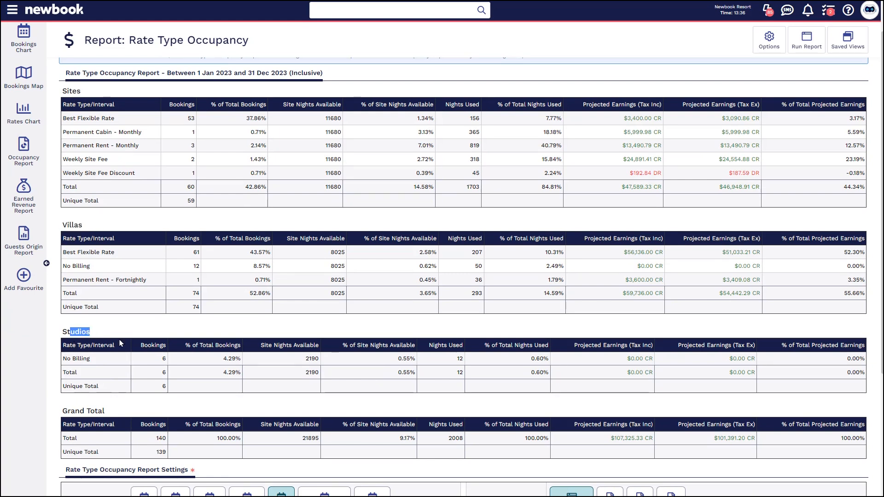
{"action": "scroll", "scroll_direction": "down", "scroll_amount": 3}
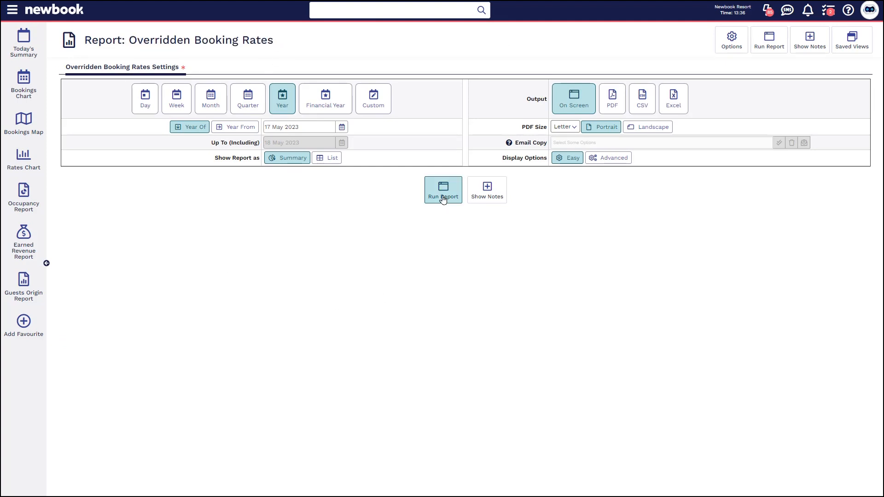
- Run the Overridden Booking Rates report with the default Year and Summary settings
{"action": "left_click", "coordinate": [443, 190]}
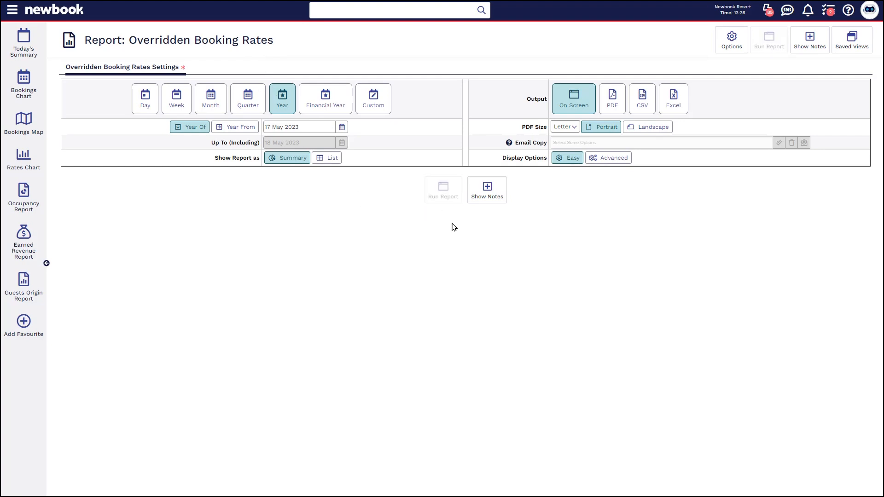
{"action": "left_click", "coordinate": [443, 189]}
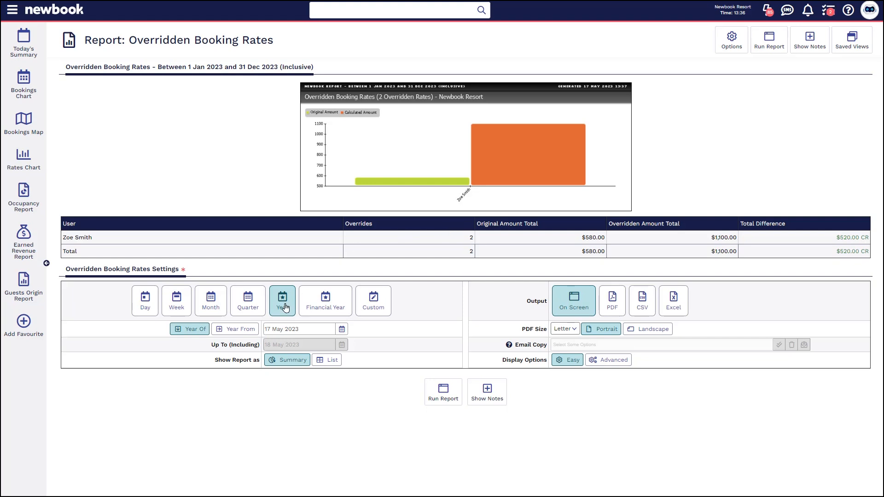
- Rerun the 2023 Overridden Booking Rates summary: $580.00 original versus $1,100.00 overridden
{"action": "left_click", "coordinate": [298, 329]}
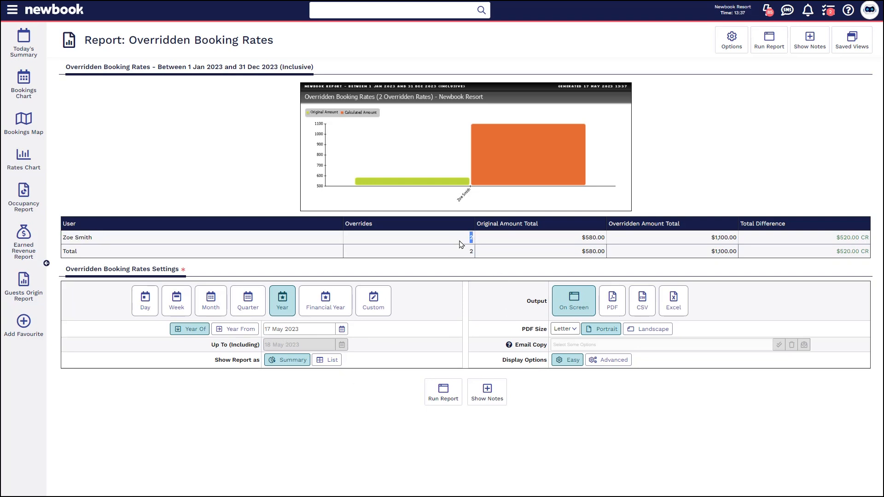
{"action": "mouse_move", "coordinate": [564, 248]}
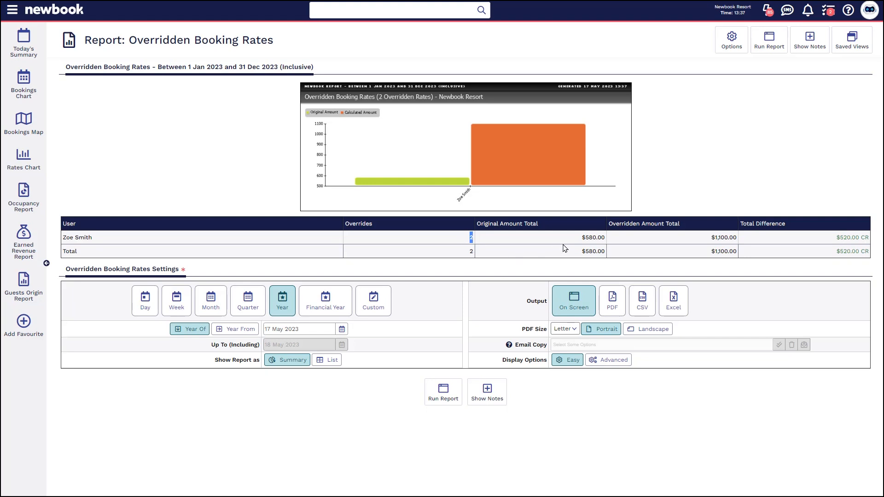
{"action": "double_click", "coordinate": [593, 237]}
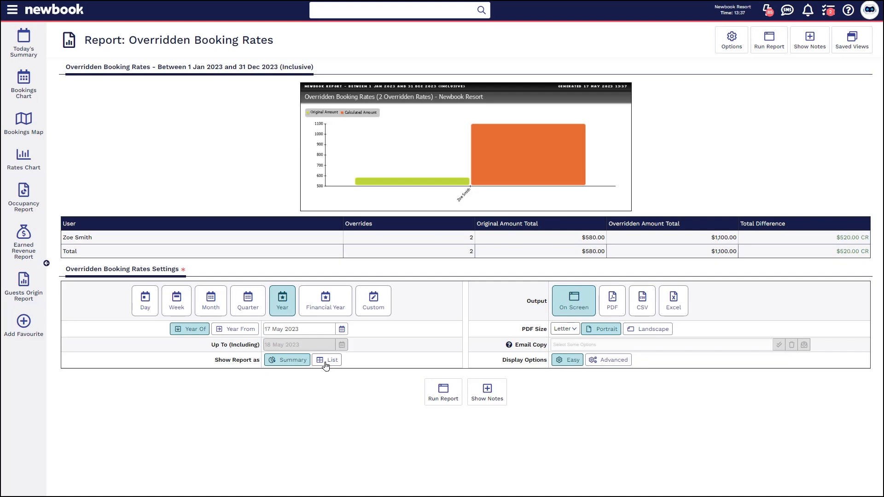
{"action": "left_click", "coordinate": [326, 359]}
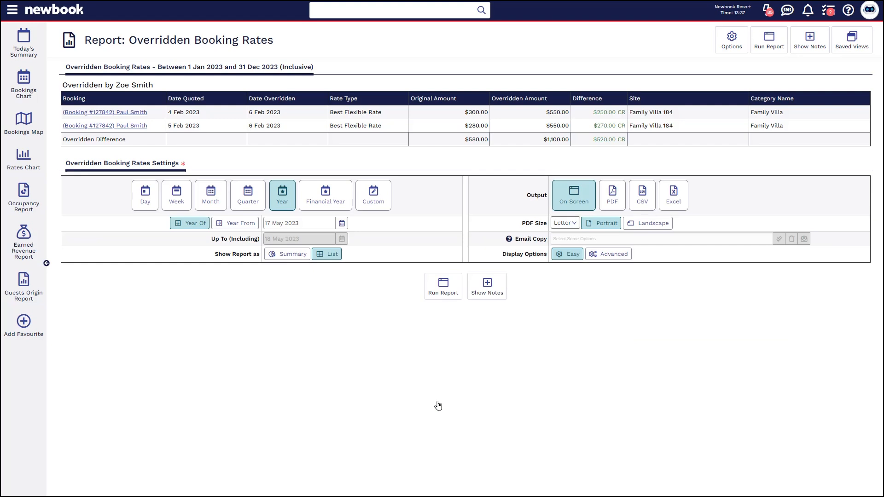
{"action": "mouse_move", "coordinate": [129, 125]}
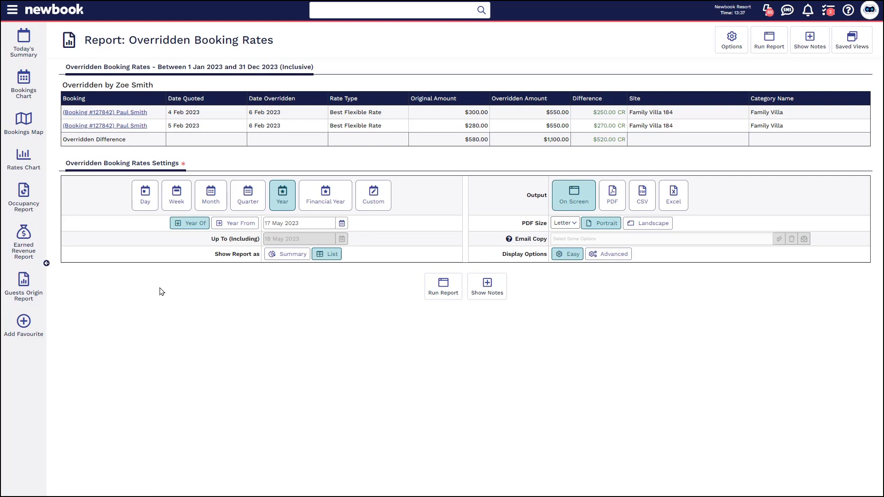
- Show the Advanced display options and expand the Filter By date choices
{"action": "left_click", "coordinate": [608, 254]}
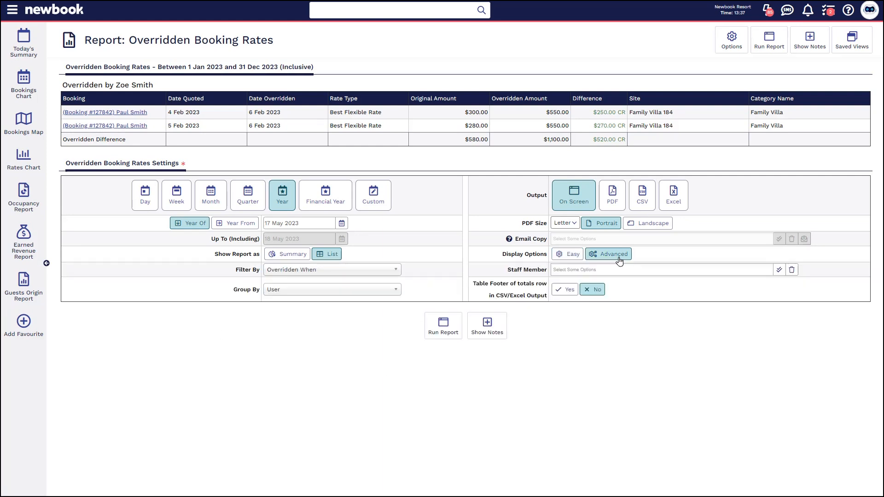
{"action": "mouse_move", "coordinate": [486, 254]}
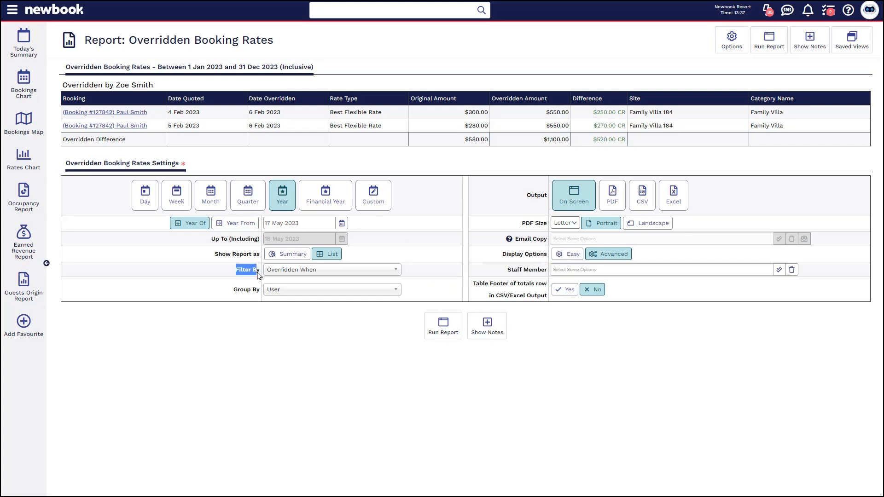
{"action": "mouse_move", "coordinate": [305, 274]}
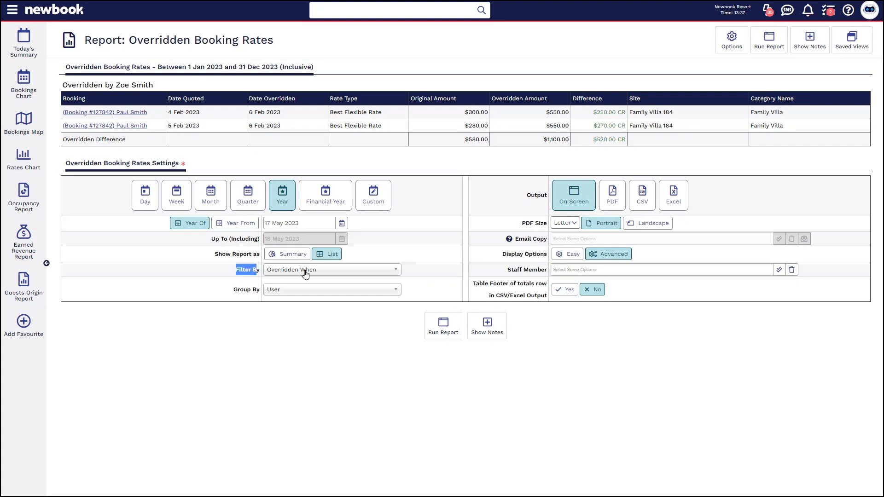
{"action": "left_click", "coordinate": [331, 270]}
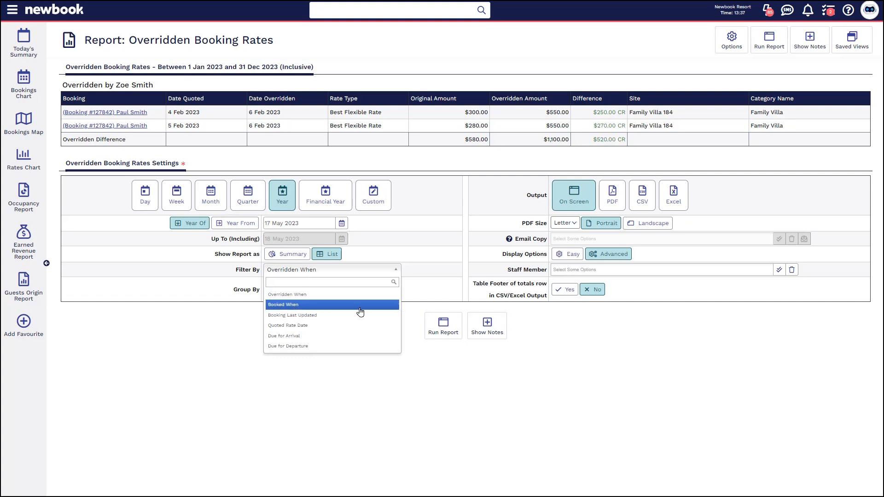
{"action": "mouse_move", "coordinate": [321, 320]}
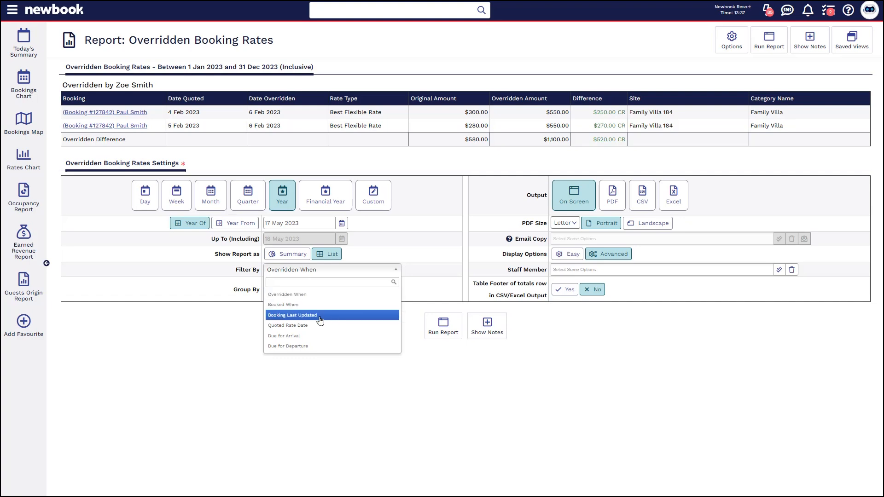
{"action": "mouse_move", "coordinate": [309, 326]}
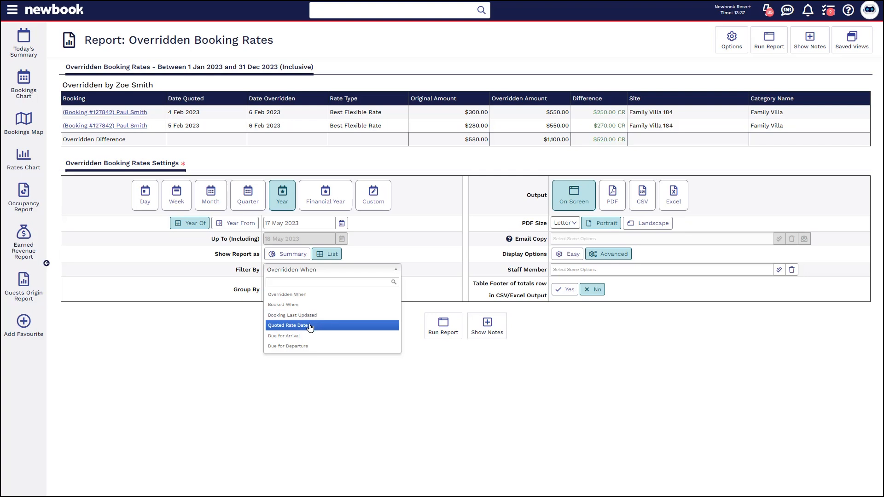
{"action": "mouse_move", "coordinate": [297, 351]}
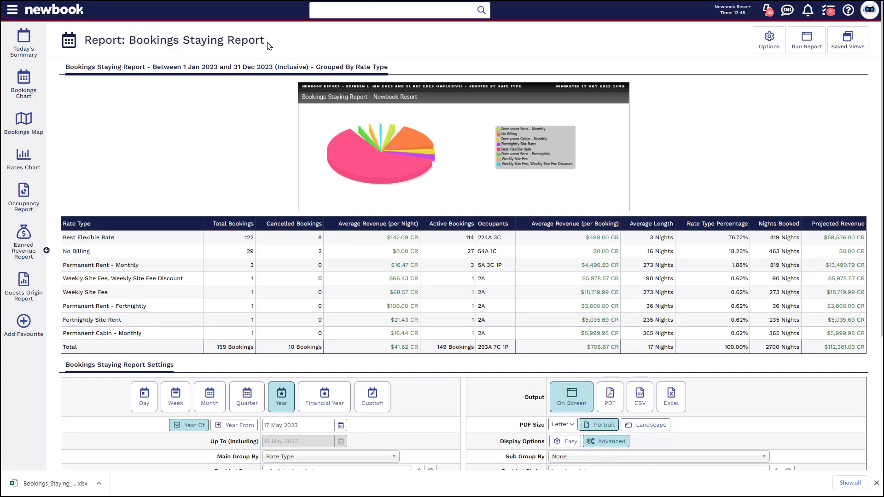
- Open the Options menu on the Bookings Staying Report grouped by Rate Type
{"action": "left_click", "coordinate": [768, 39]}
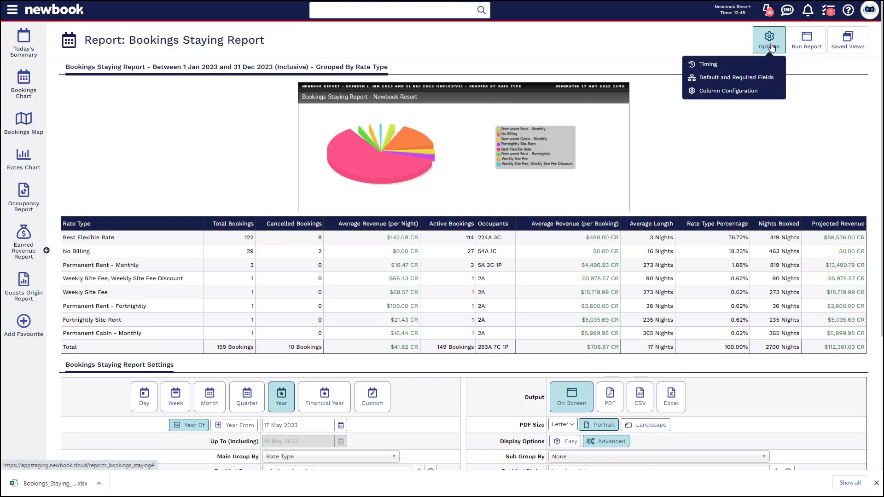
{"action": "mouse_move", "coordinate": [761, 78]}
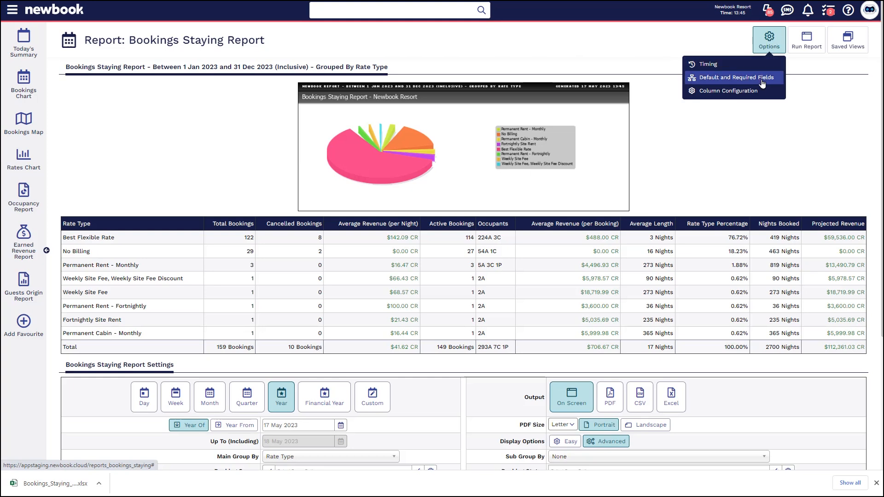
{"action": "mouse_move", "coordinate": [725, 97]}
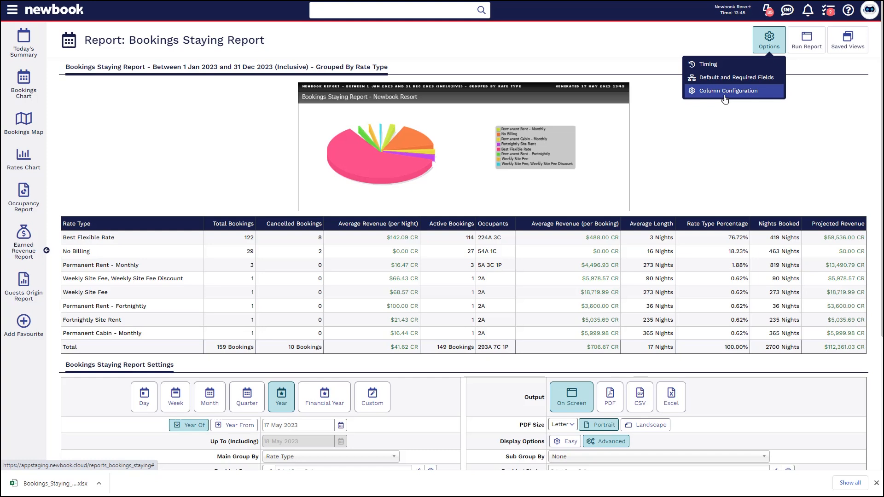
{"action": "left_click", "coordinate": [728, 90]}
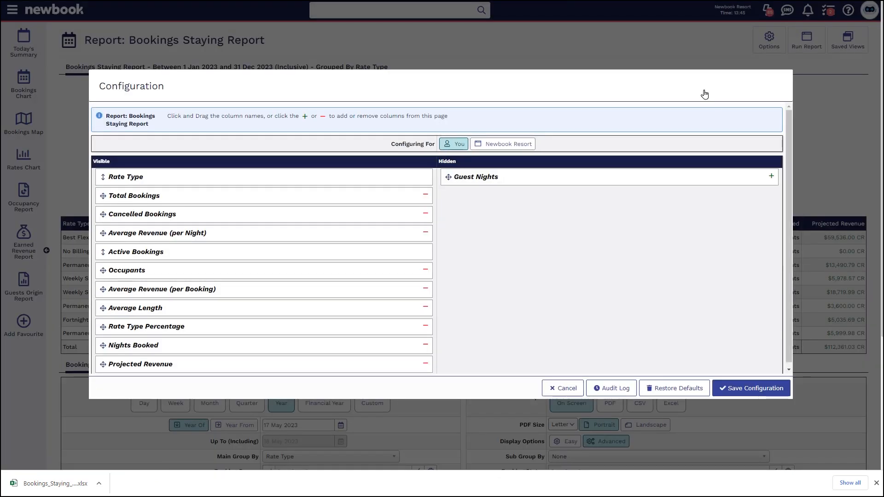
{"action": "mouse_move", "coordinate": [507, 140]}
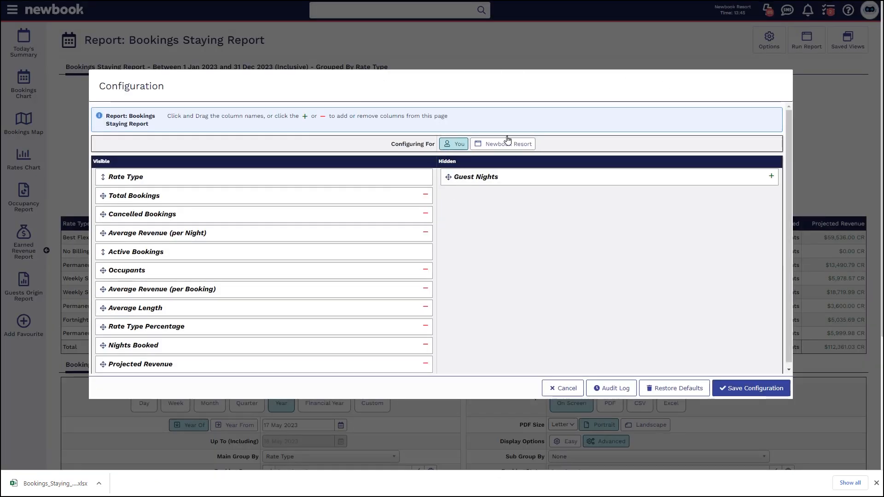
{"action": "mouse_move", "coordinate": [410, 151]}
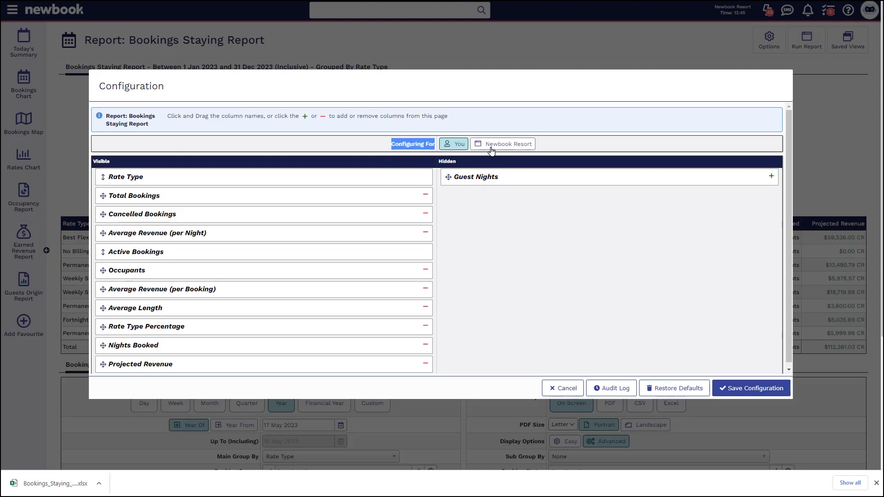
{"action": "mouse_move", "coordinate": [495, 151]}
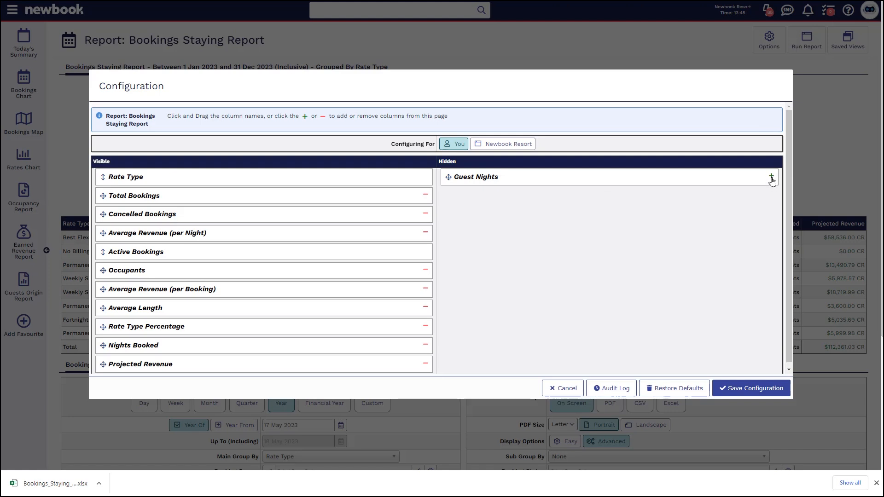
{"action": "mouse_move", "coordinate": [425, 309]}
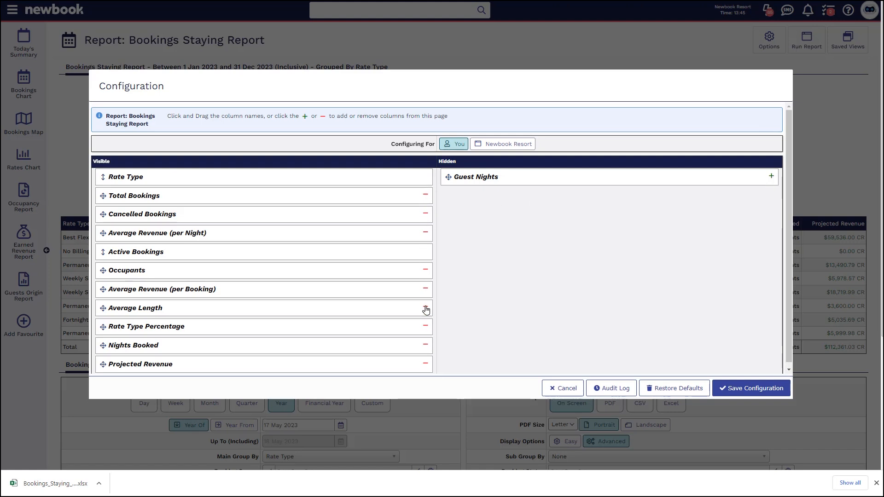
{"action": "mouse_move", "coordinate": [425, 273]}
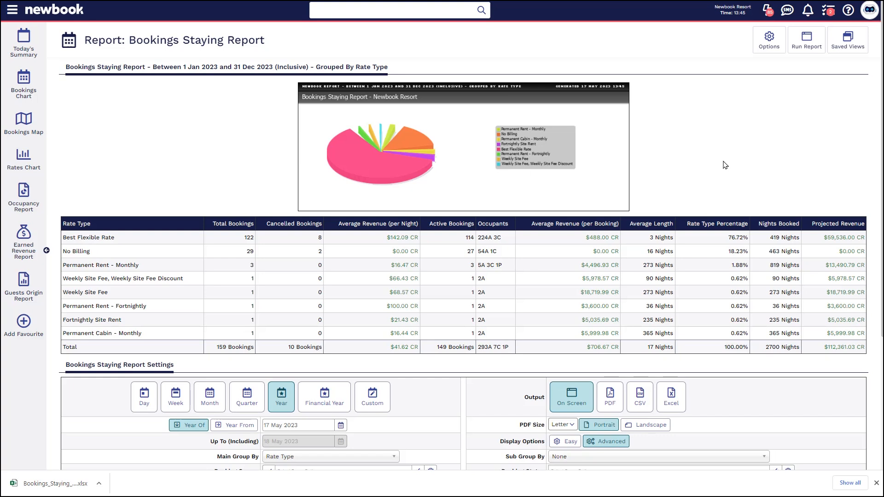
- Open the Knowledge Base help panel beside the Bookings Staying Report
{"action": "left_click", "coordinate": [847, 10]}
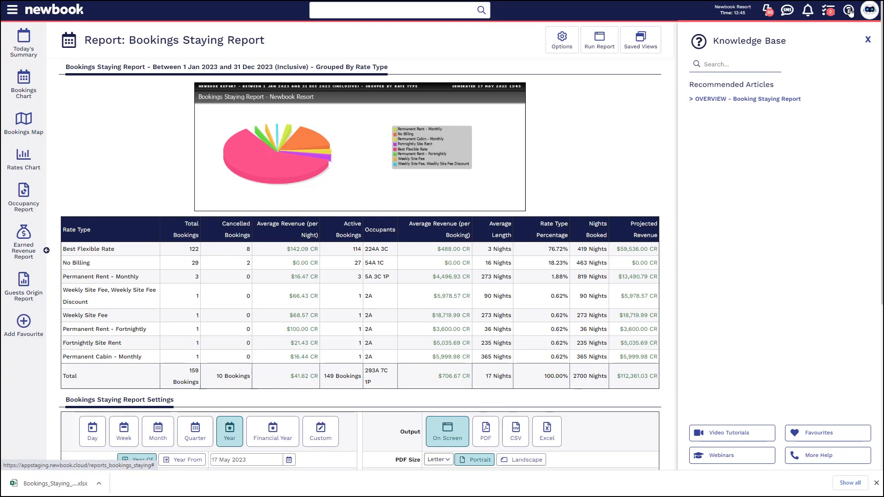
- Open the OVERVIEW - Booking Staying Report article and view the Favourites list
{"action": "left_click", "coordinate": [745, 99]}
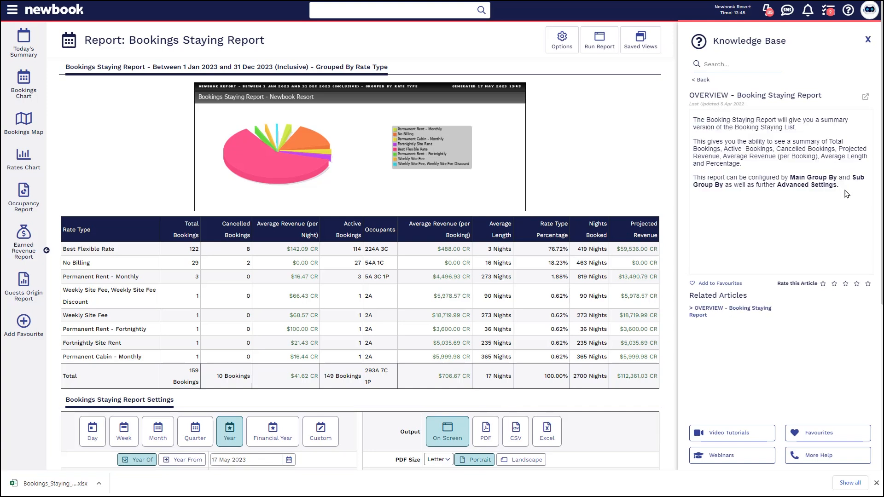
{"action": "mouse_move", "coordinate": [841, 189]}
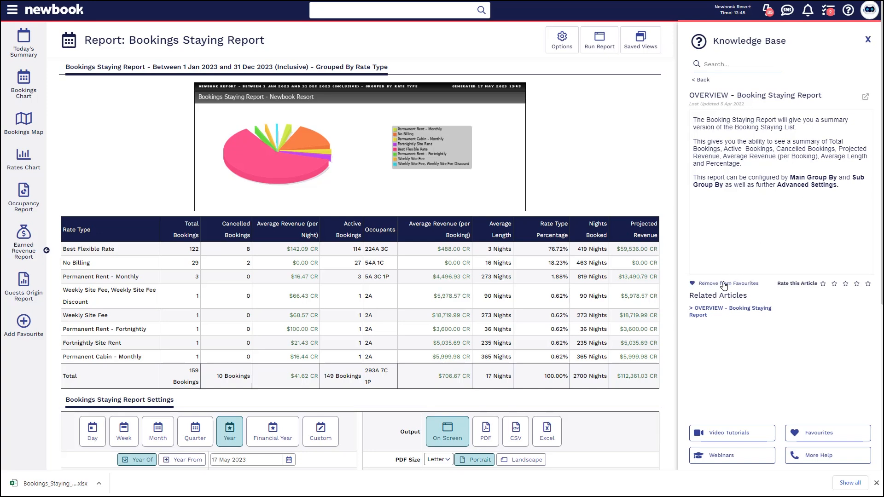
{"action": "left_click", "coordinate": [827, 432]}
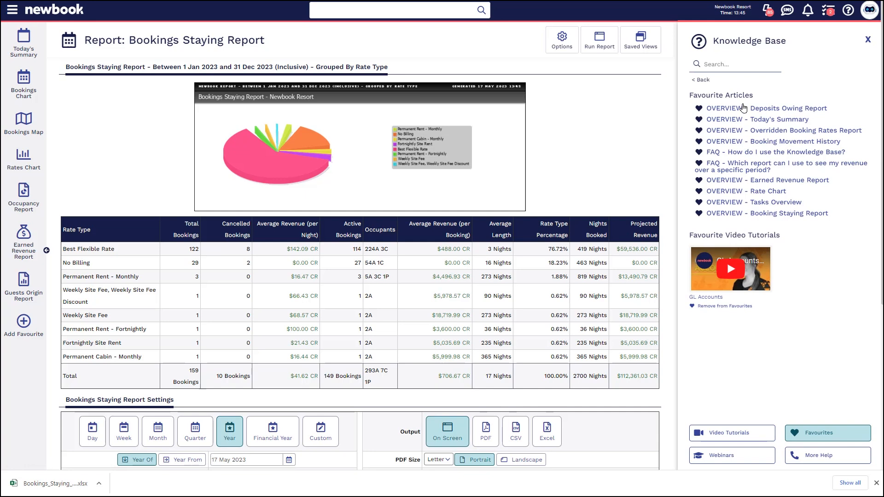
{"action": "mouse_move", "coordinate": [731, 220]}
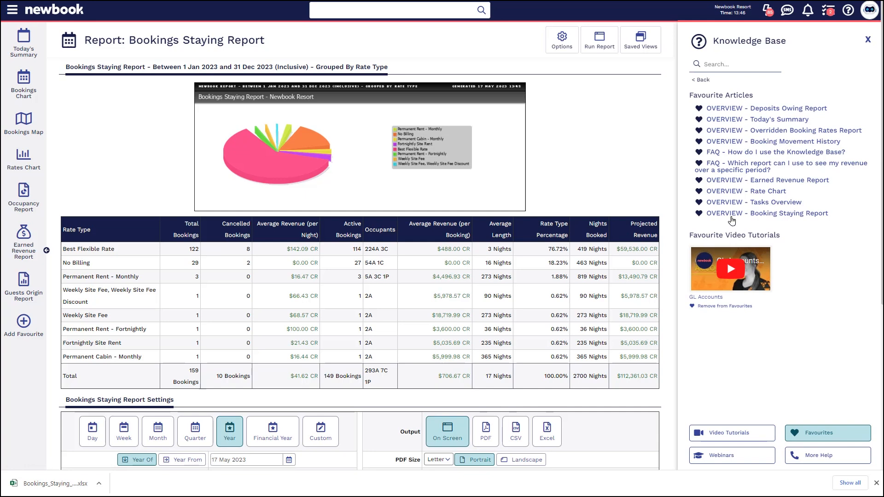